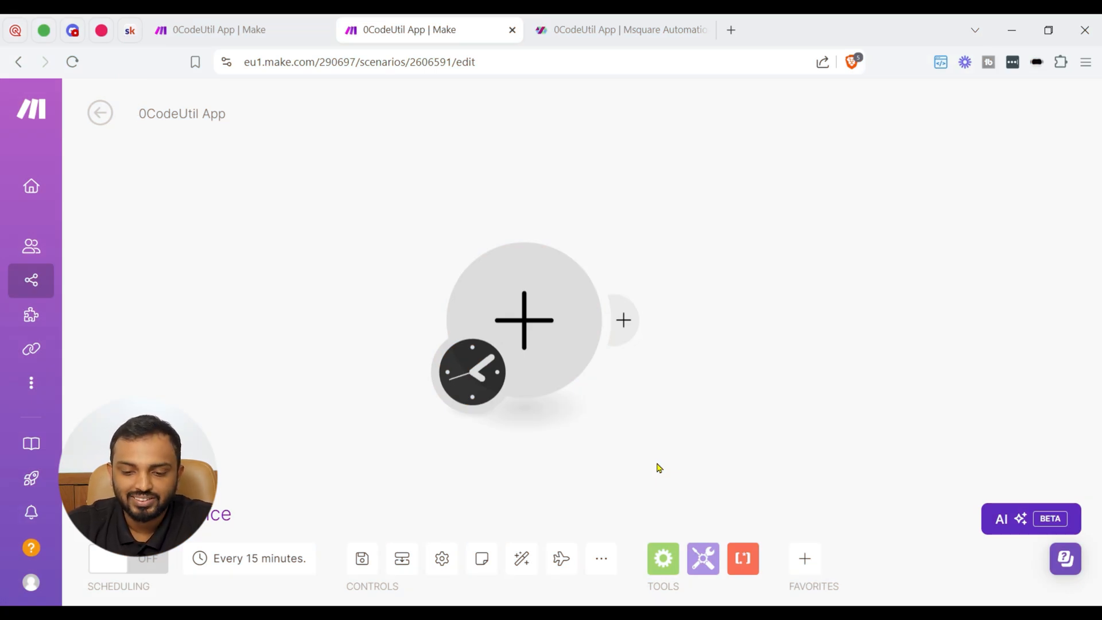
{"action": "mouse_move", "coordinate": [805, 558]}
{"action": "type", "text": "uti"}
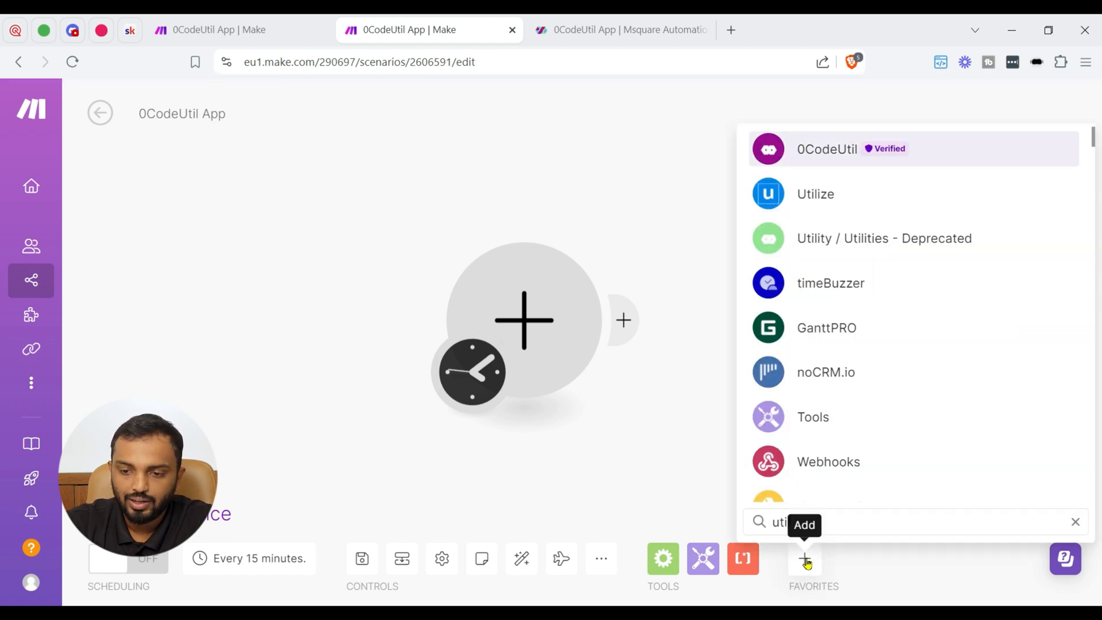
Add 0CodeUtil's Execute JavaScript Code module as the scenario's first module.
{"action": "left_click", "coordinate": [914, 148]}
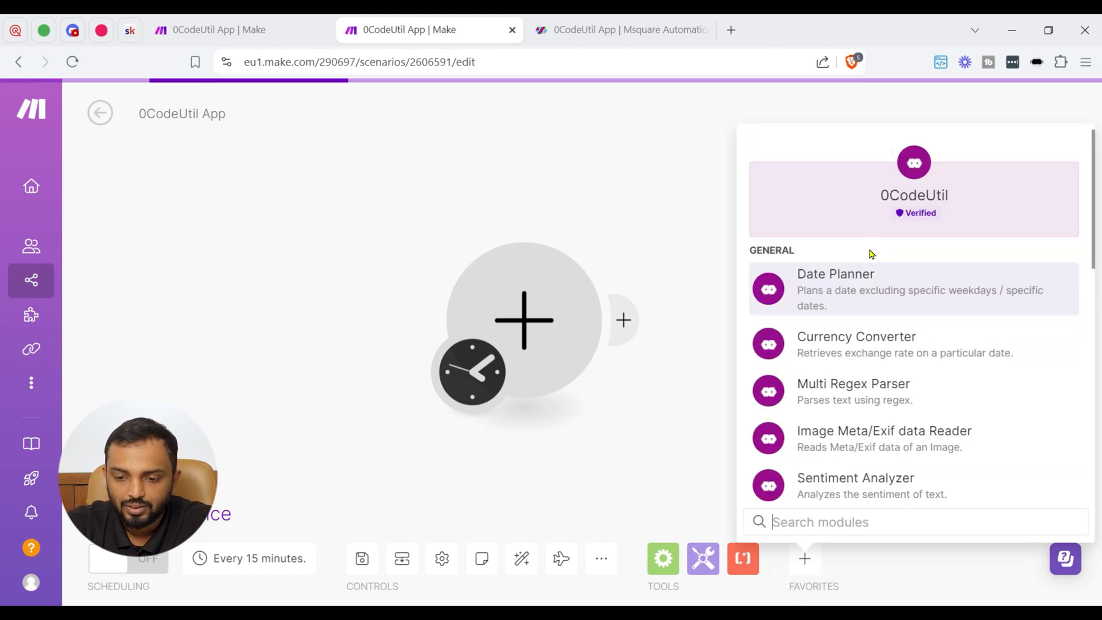
{"action": "scroll", "scroll_direction": "down", "scroll_amount": 3}
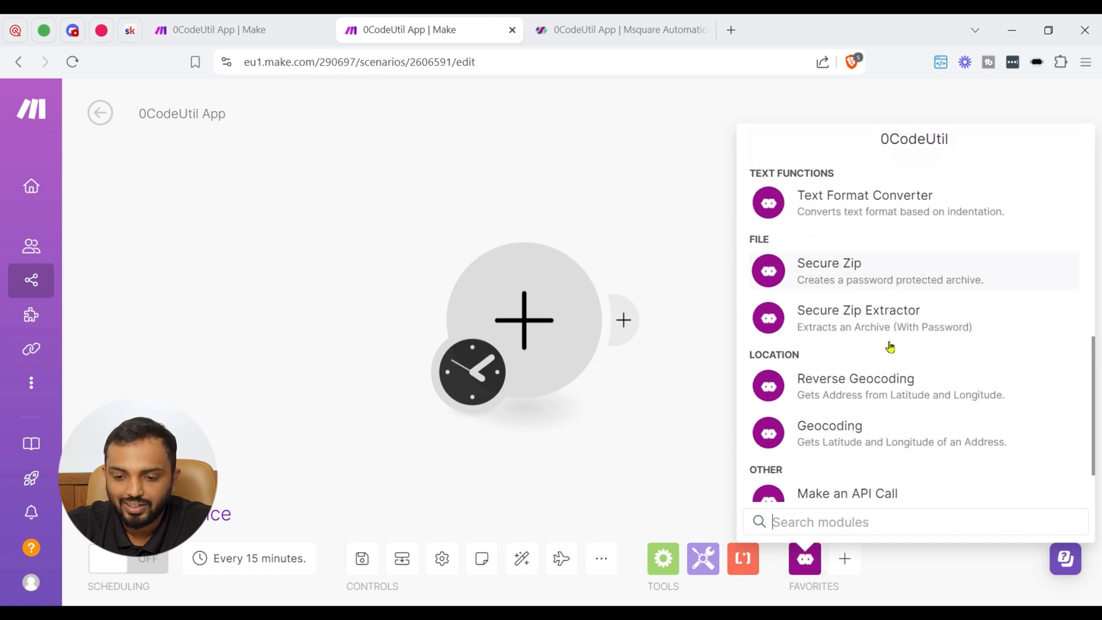
{"action": "scroll", "scroll_direction": "down", "scroll_amount": 3}
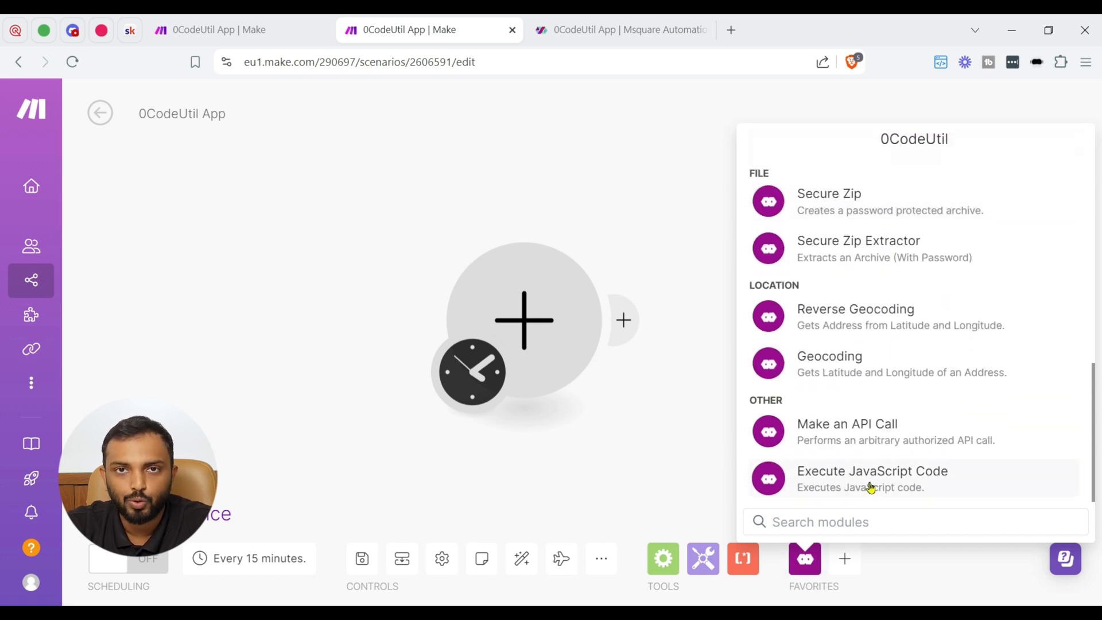
{"action": "left_click", "coordinate": [871, 471]}
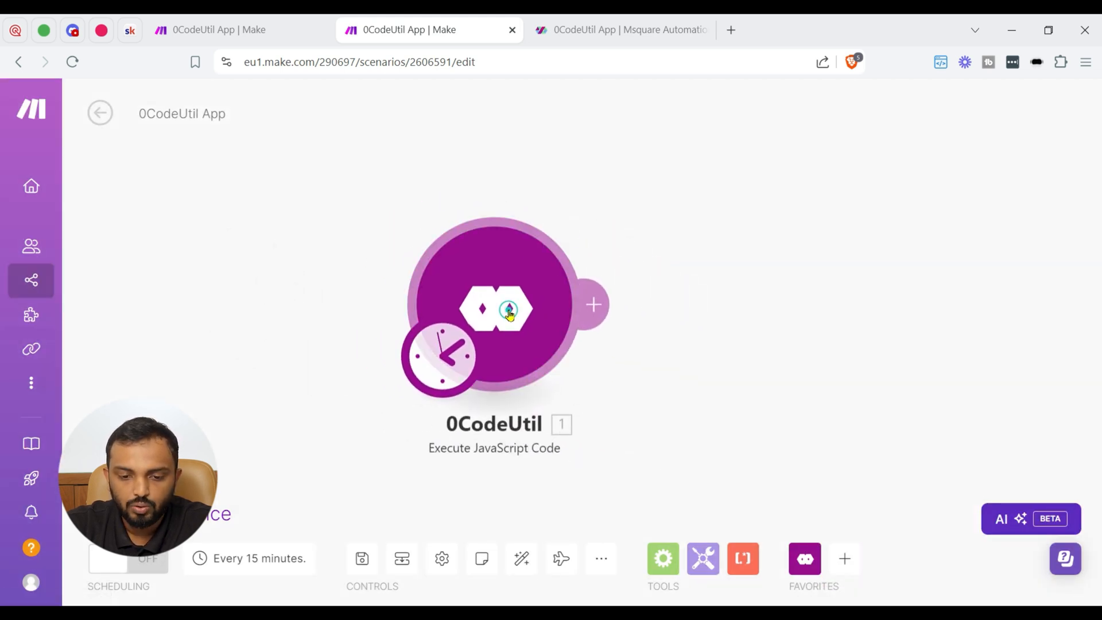
Open the 0CodeUtil module settings and start adding 'My 0CodeUtil connection'.
{"action": "left_click", "coordinate": [495, 307]}
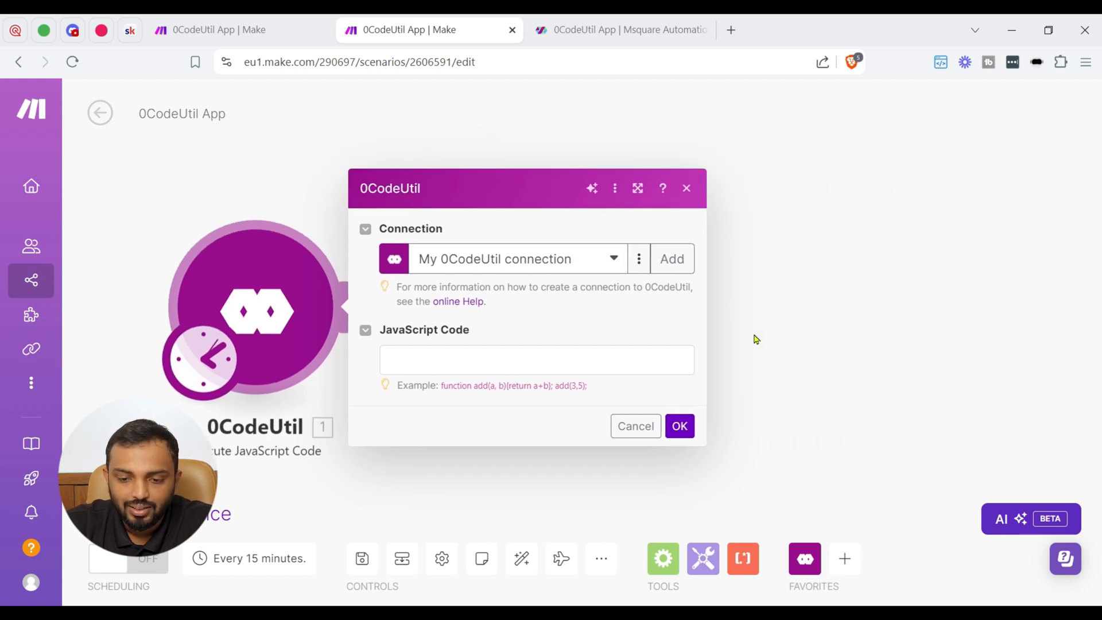
{"action": "left_click", "coordinate": [671, 259]}
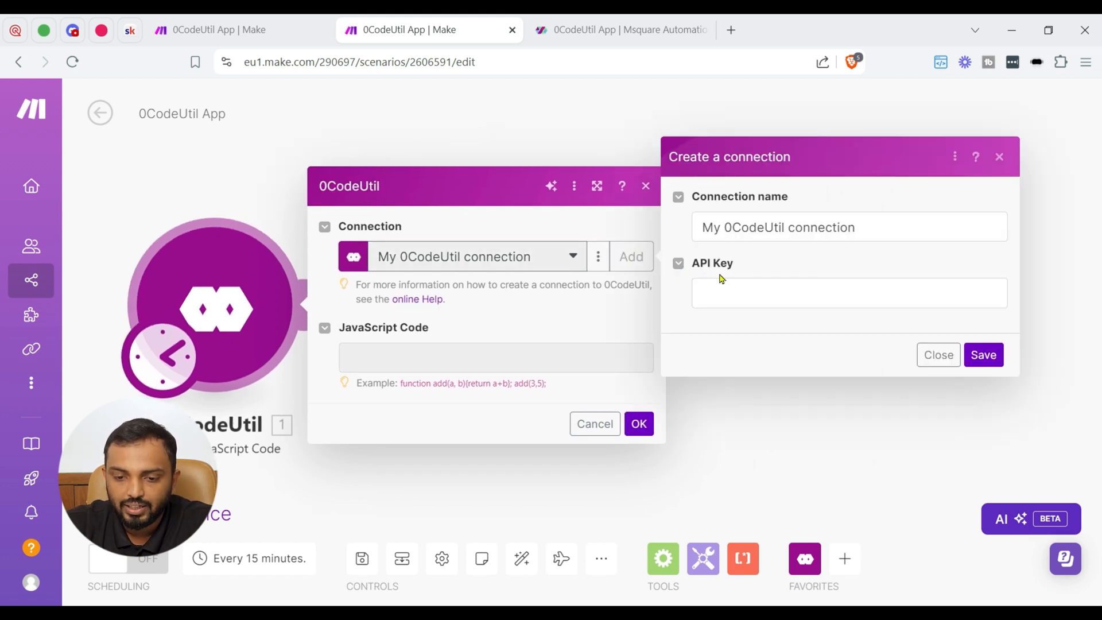
{"action": "mouse_move", "coordinate": [712, 278]}
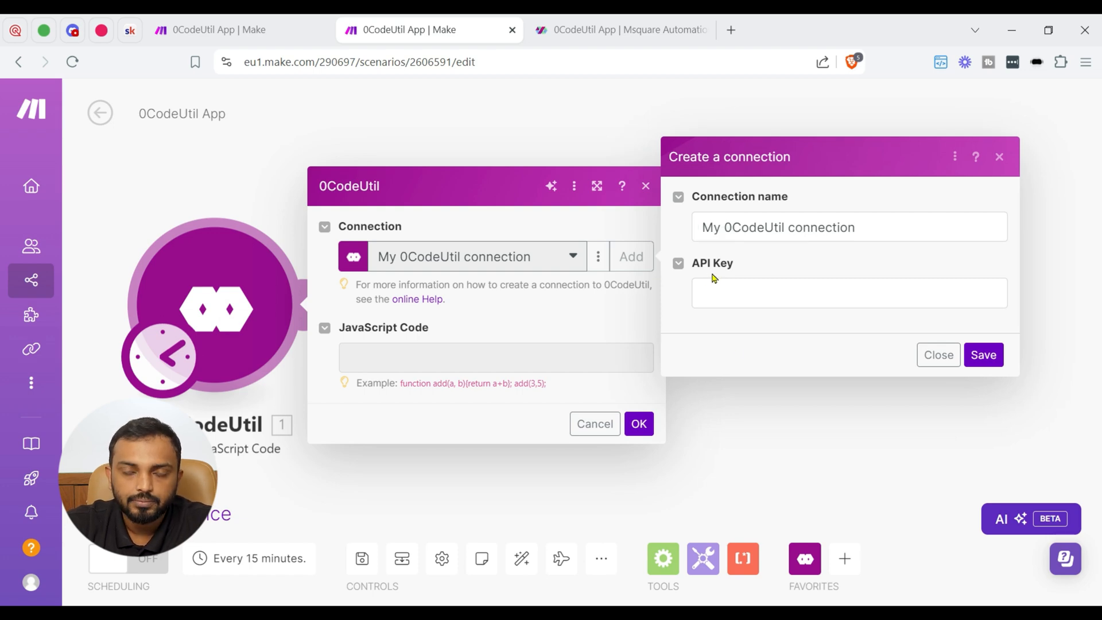
{"action": "mouse_move", "coordinate": [737, 348]}
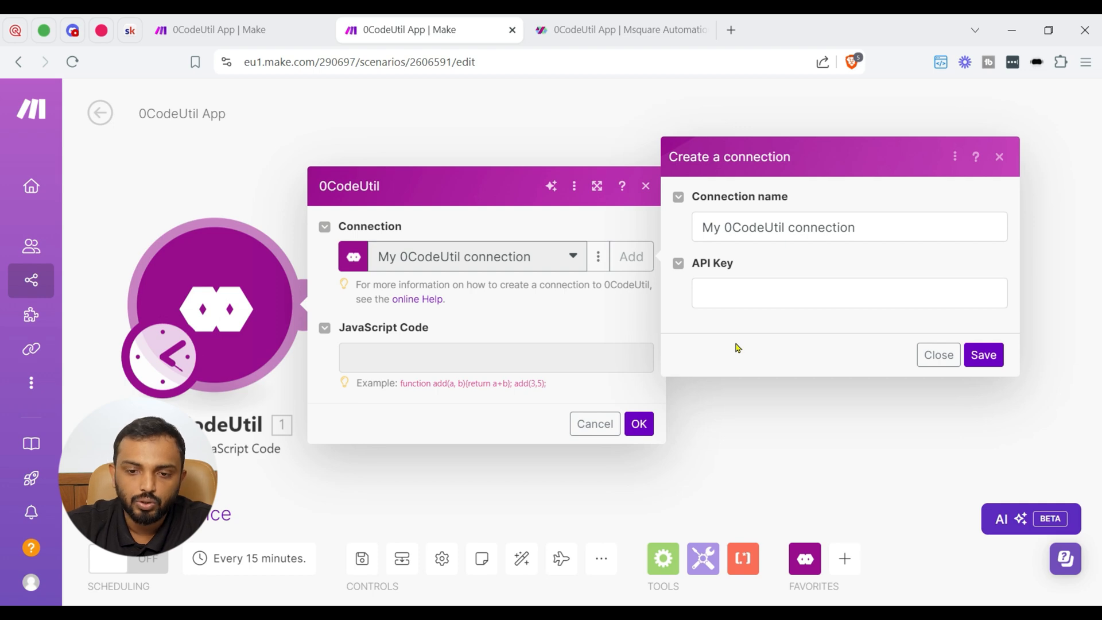
Browse the M Square 0CodeUtil page from Key Features to pricing plans, free to $50 Platinum.
{"action": "left_click", "coordinate": [618, 30]}
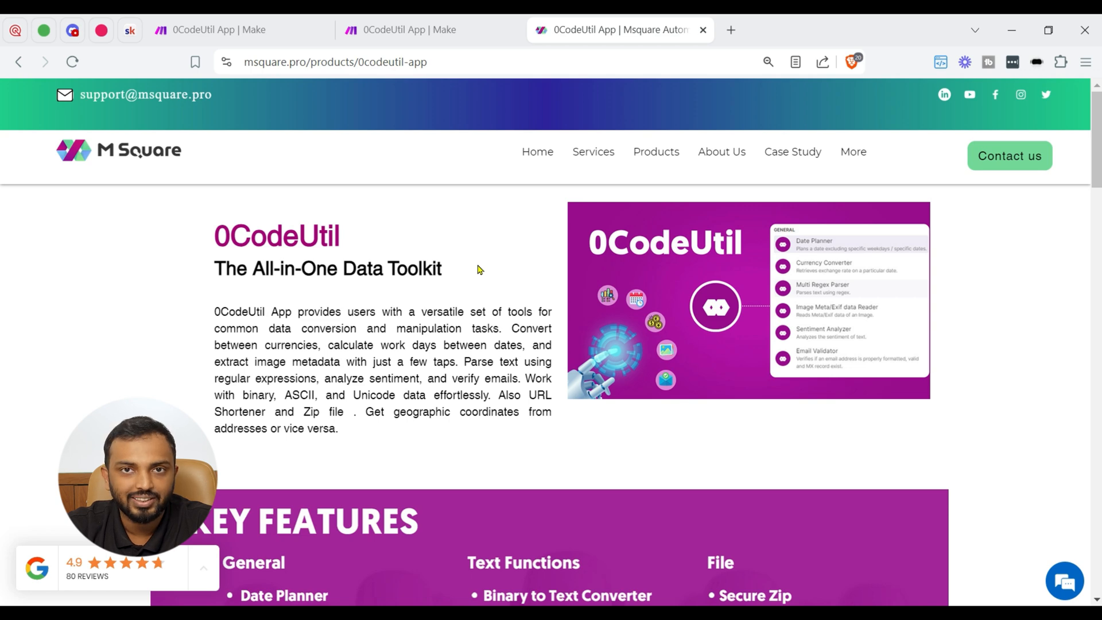
{"action": "scroll", "scroll_direction": "down", "scroll_amount": 3}
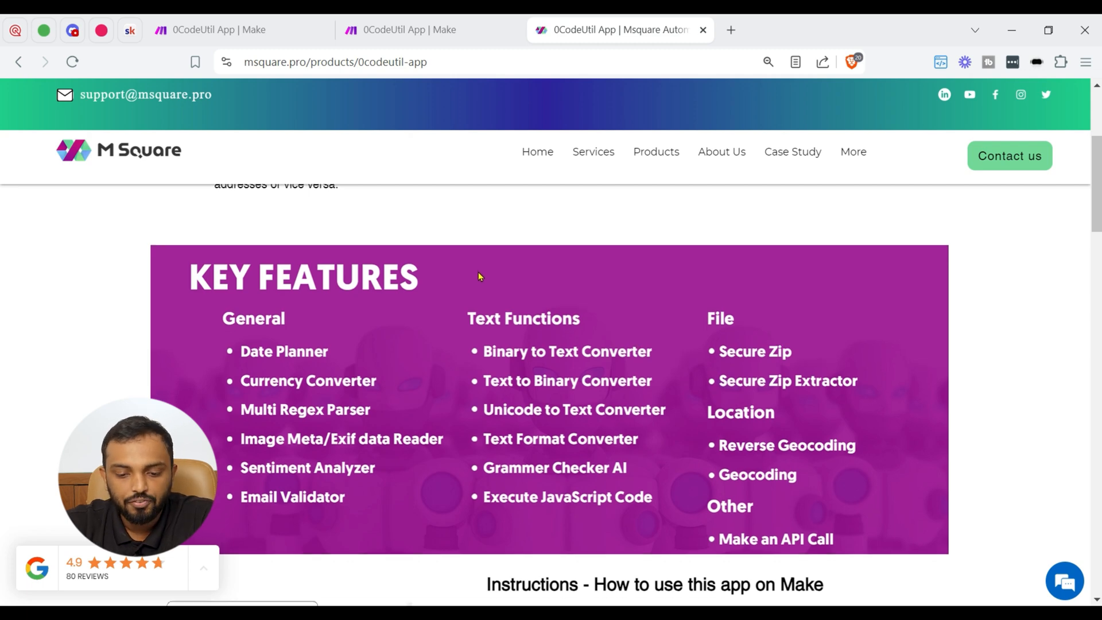
{"action": "scroll", "scroll_direction": "down", "scroll_amount": 3}
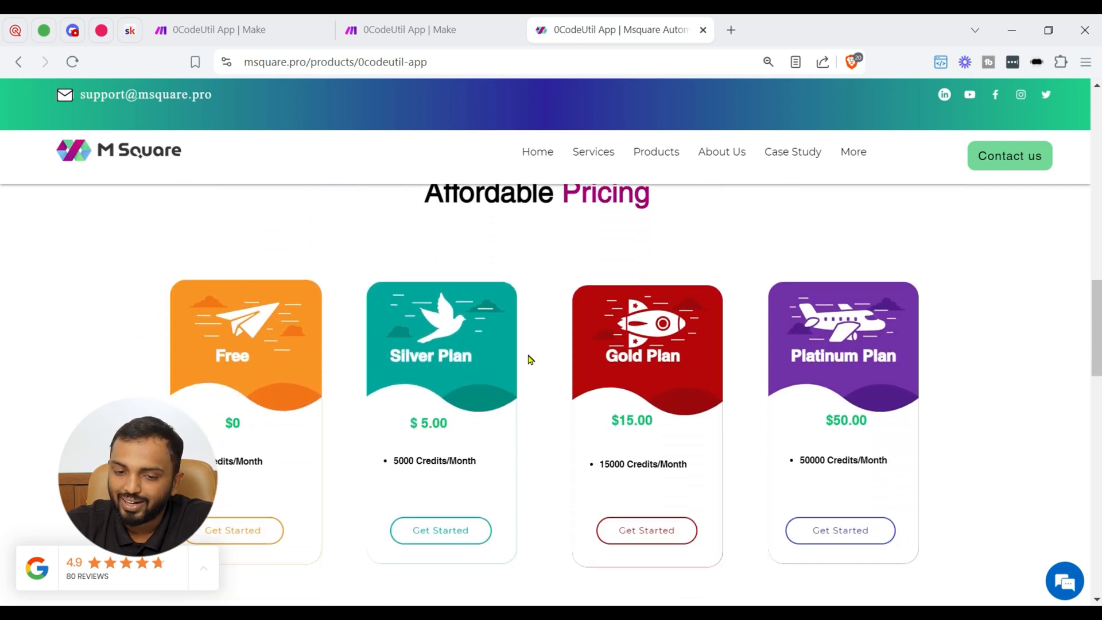
{"action": "scroll", "scroll_direction": "down", "scroll_amount": 3}
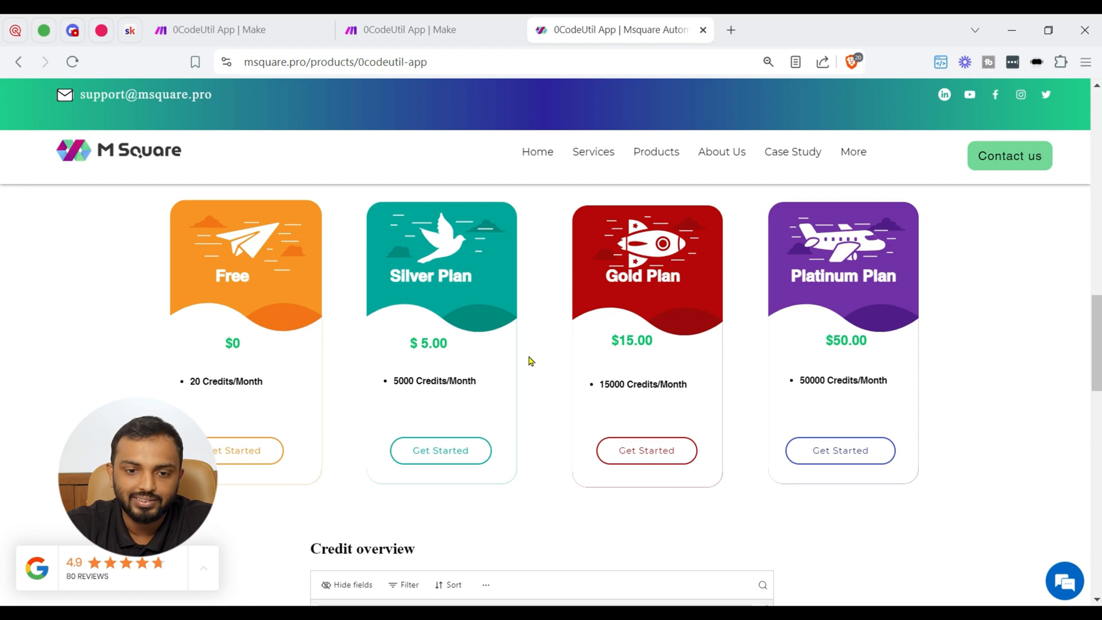
Return to Make with 'My 0CodeUtil connection' selected and focus the JavaScript Code field.
{"action": "left_click", "coordinate": [401, 29]}
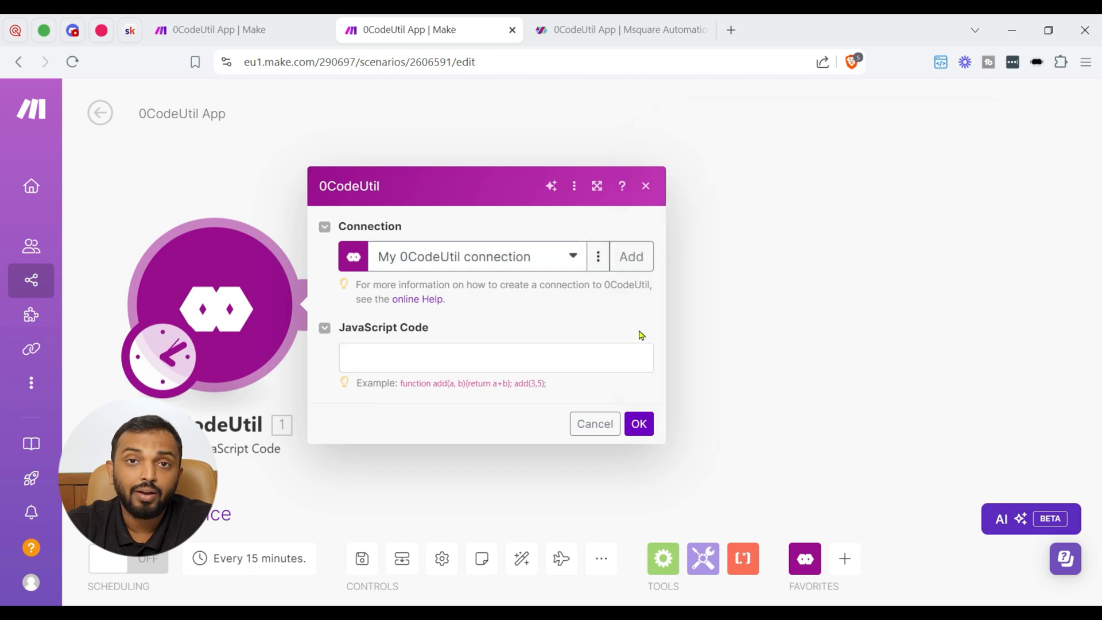
{"action": "mouse_move", "coordinate": [568, 345]}
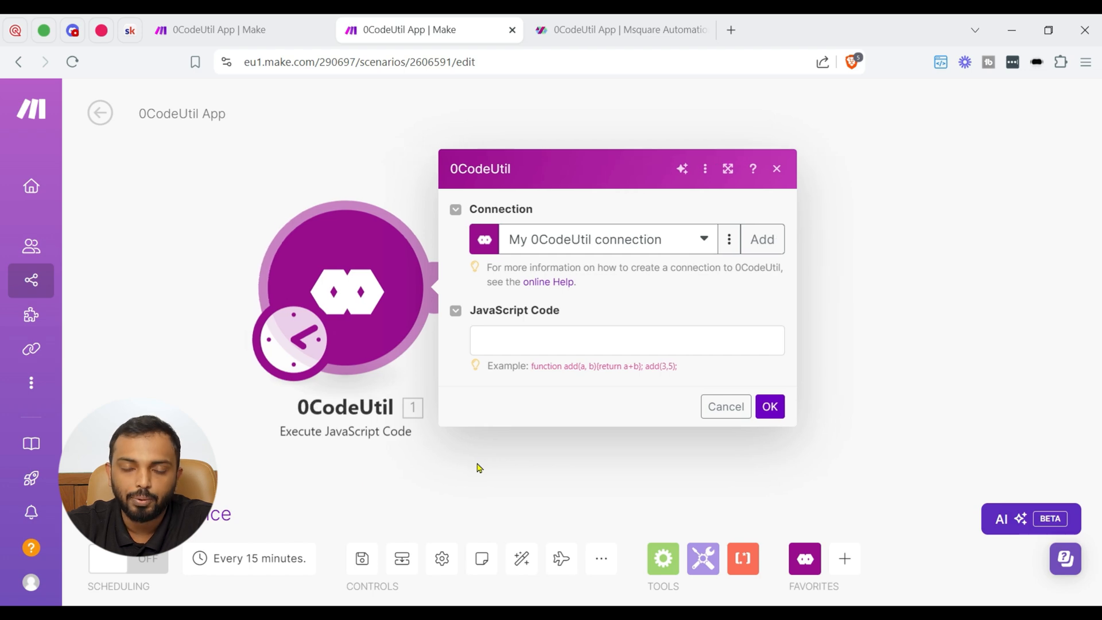
{"action": "left_click", "coordinate": [625, 340]}
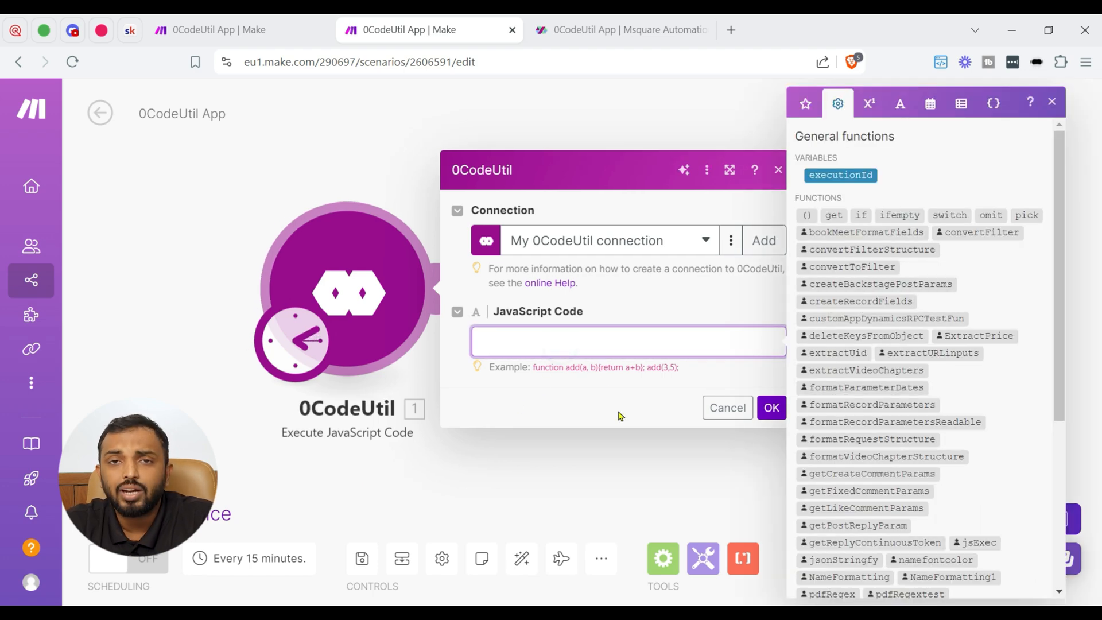
{"action": "left_click", "coordinate": [626, 341]}
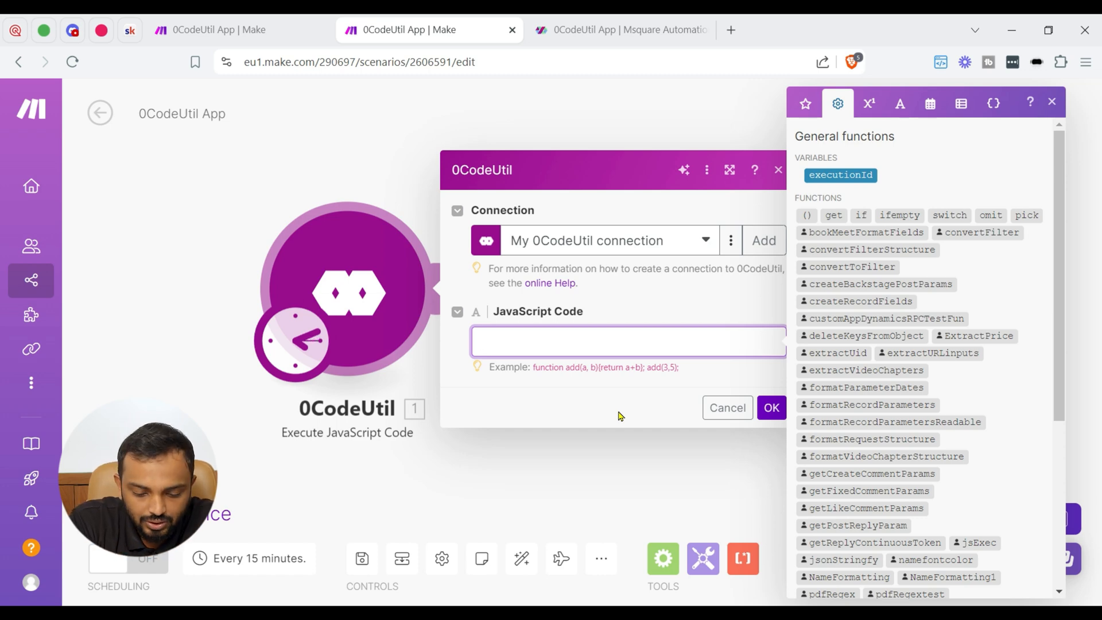
Write an add(a,b) function returning a+b in the JavaScript Code field.
{"action": "type", "text": "function"}
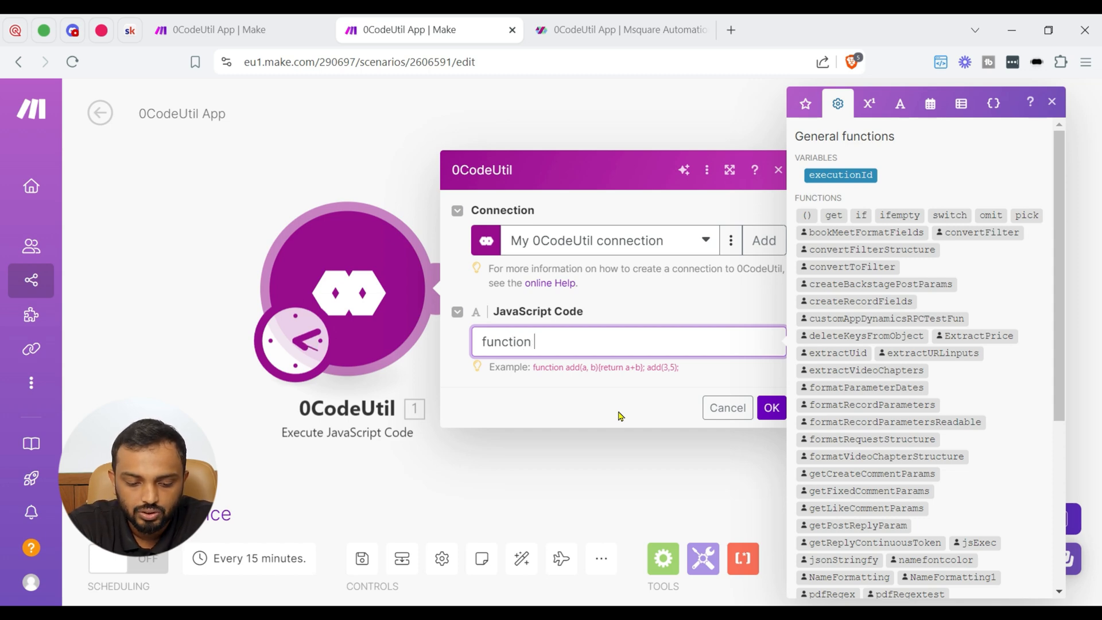
{"action": "type", "text": "add (a"}
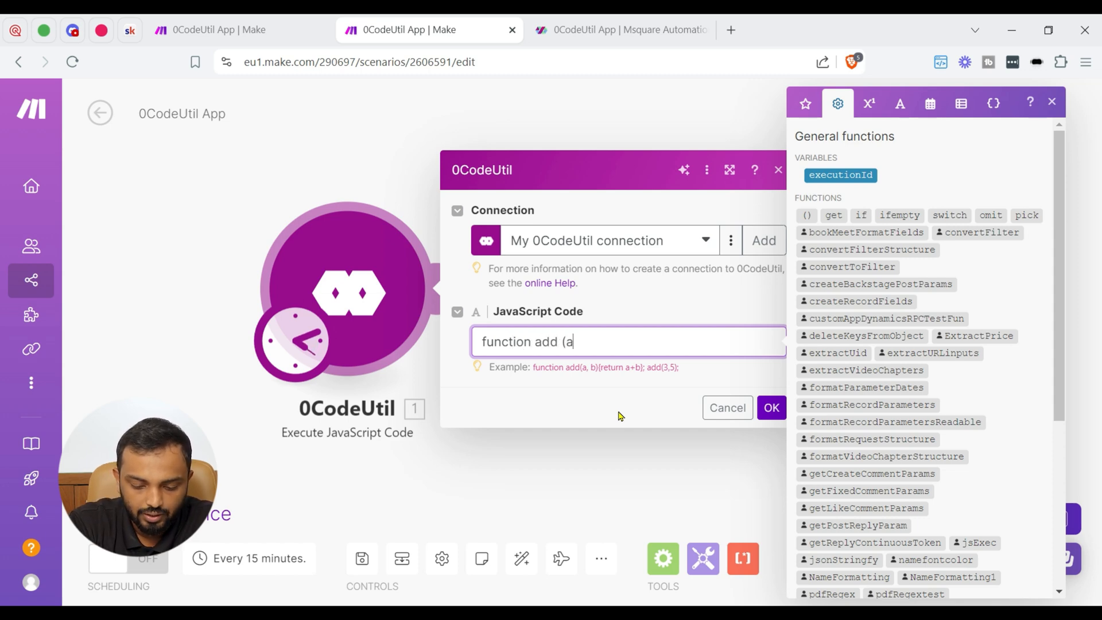
{"action": "type", "text": ",b"}
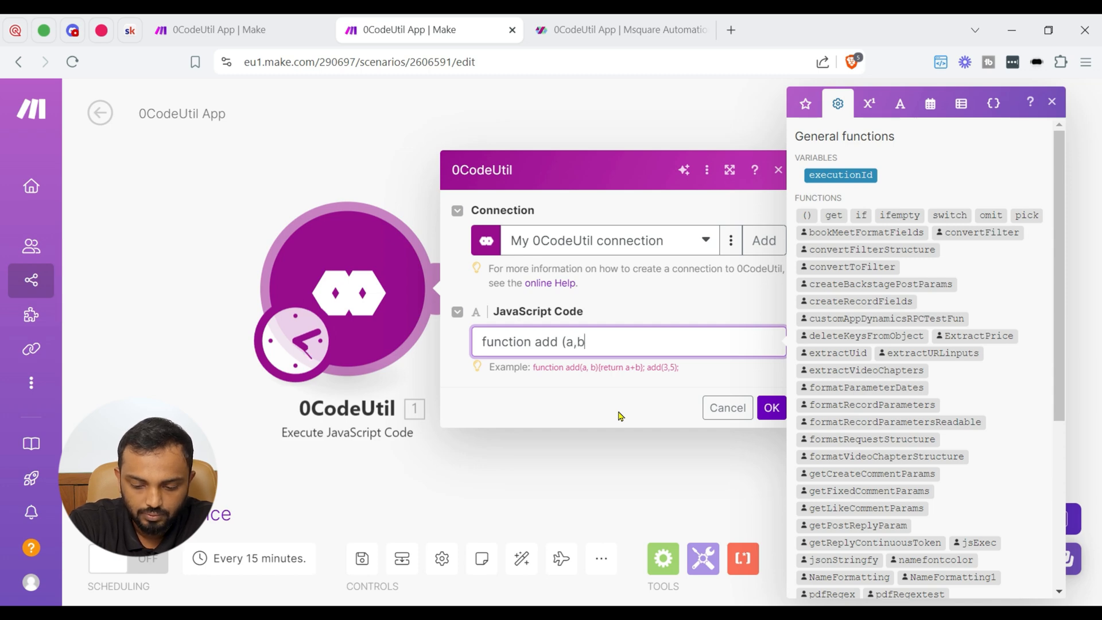
{"action": "type", "text": ")"}
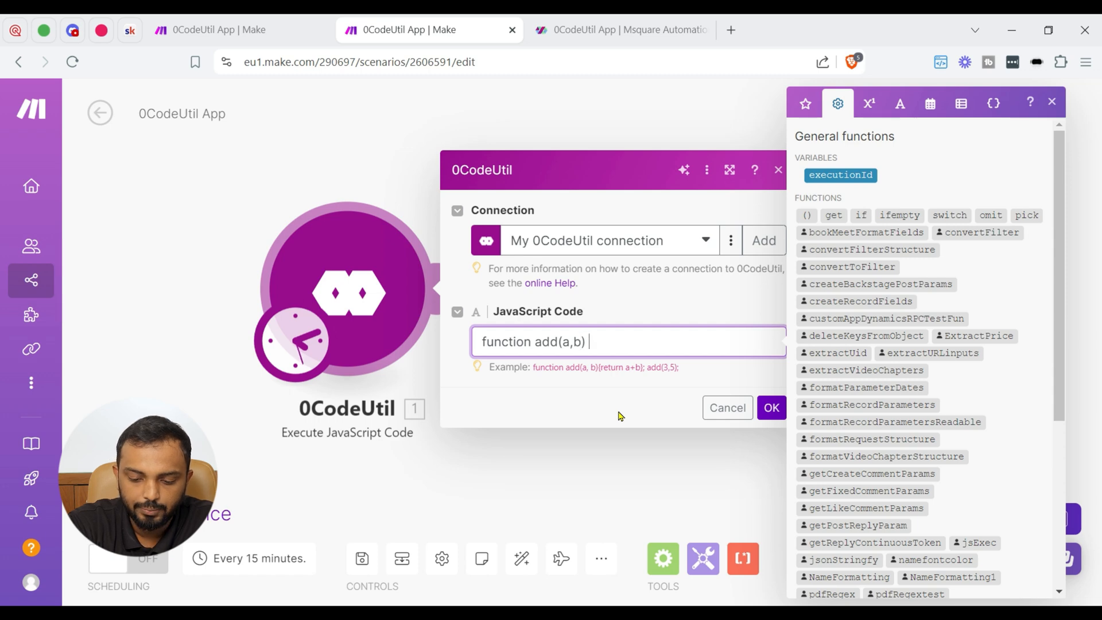
{"action": "type", "text": "{"}
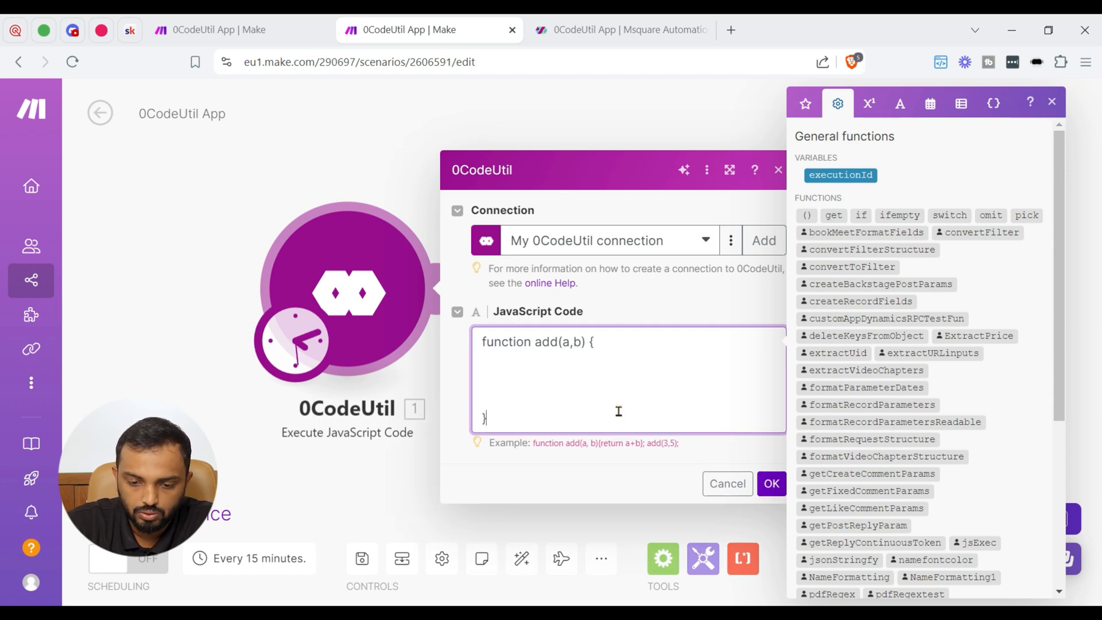
{"action": "left_click", "coordinate": [1051, 103]}
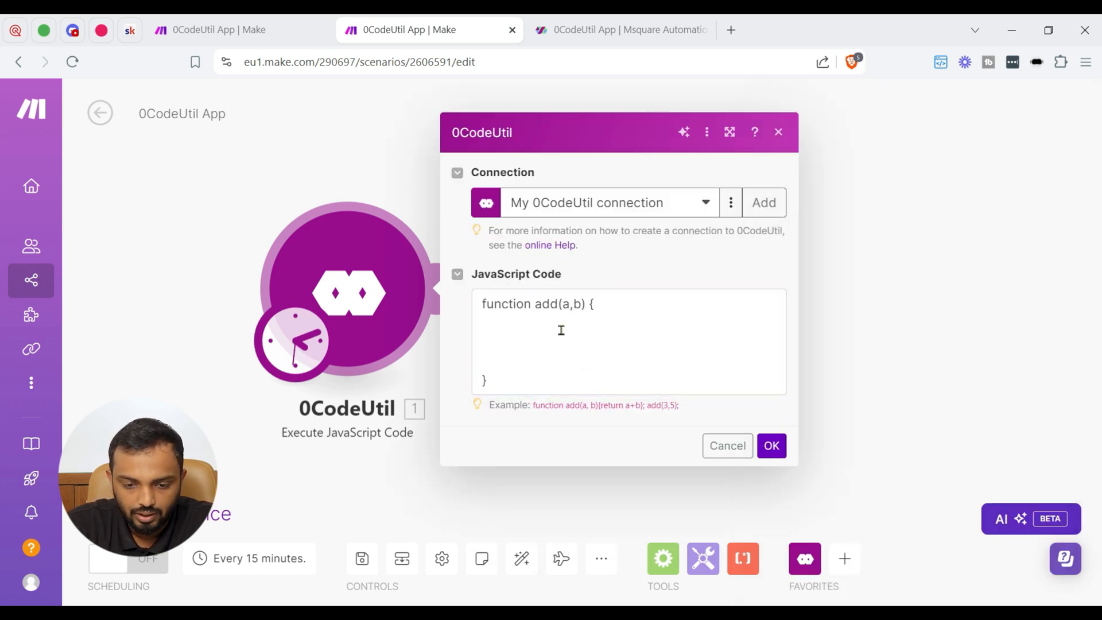
{"action": "type", "text": "reru"}
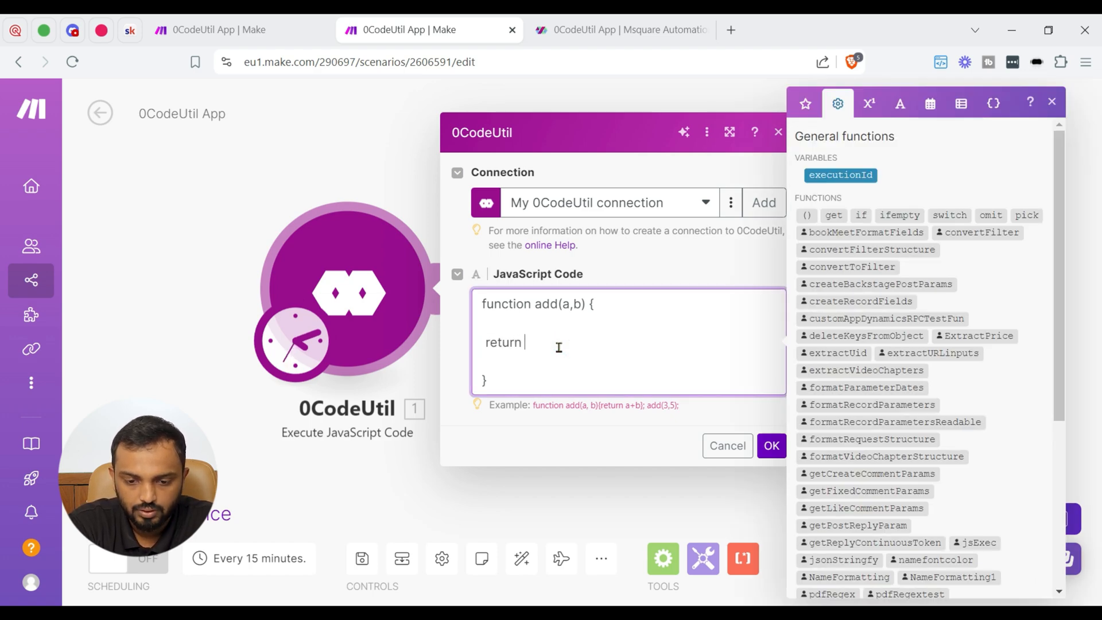
{"action": "type", "text": "a+b"}
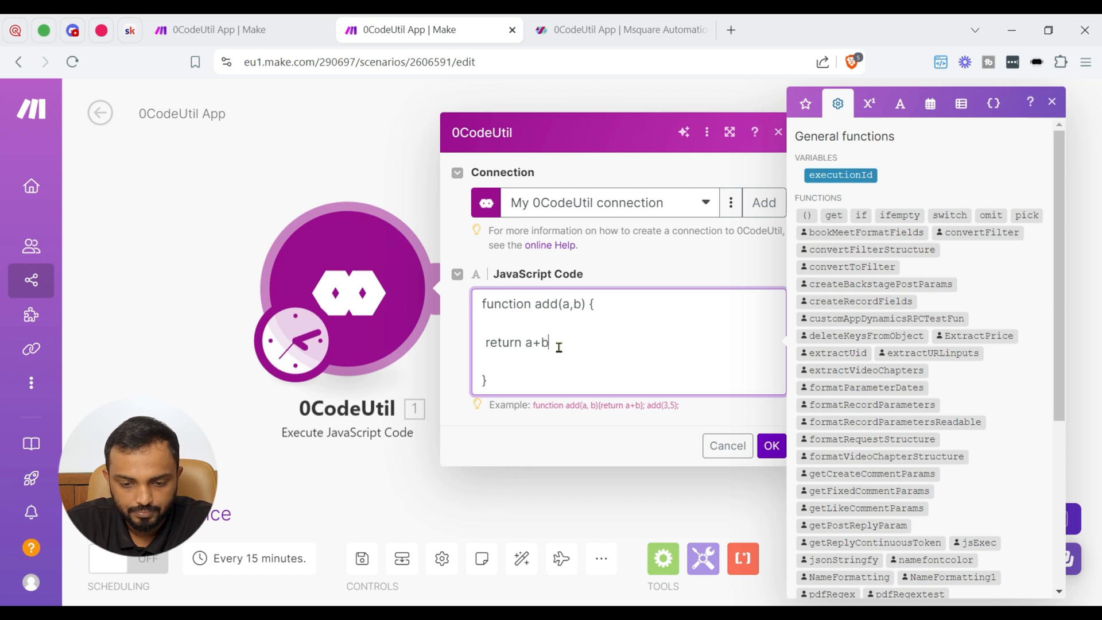
{"action": "type", "text": ";"}
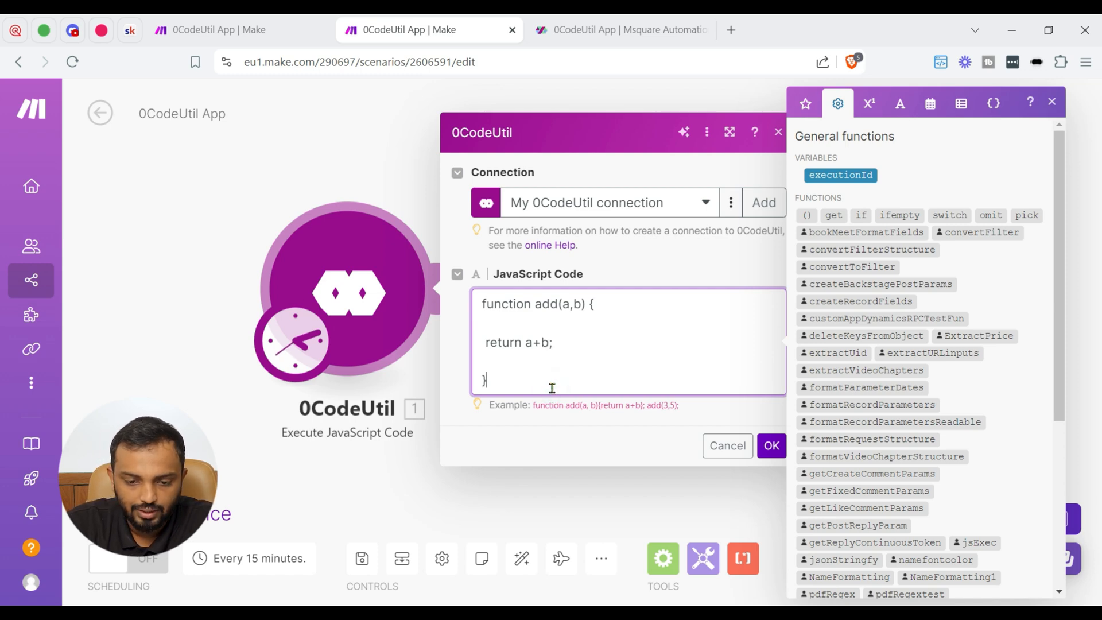
Add the call add(1,9); below the function, removing the stray 0.
{"action": "type", "text": "add"}
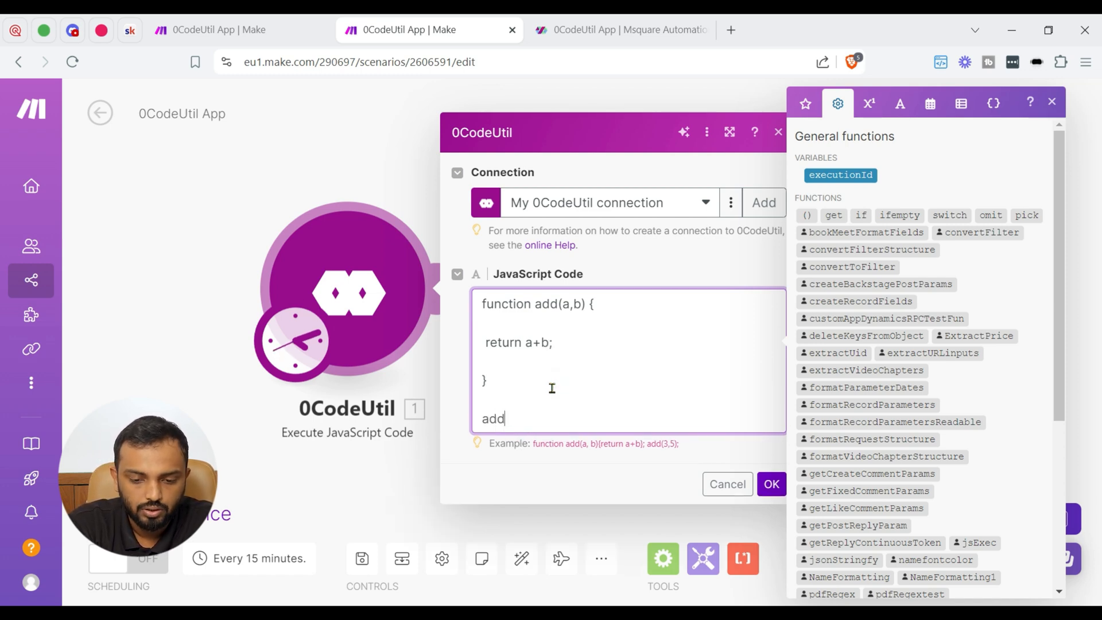
{"action": "type", "text": "("}
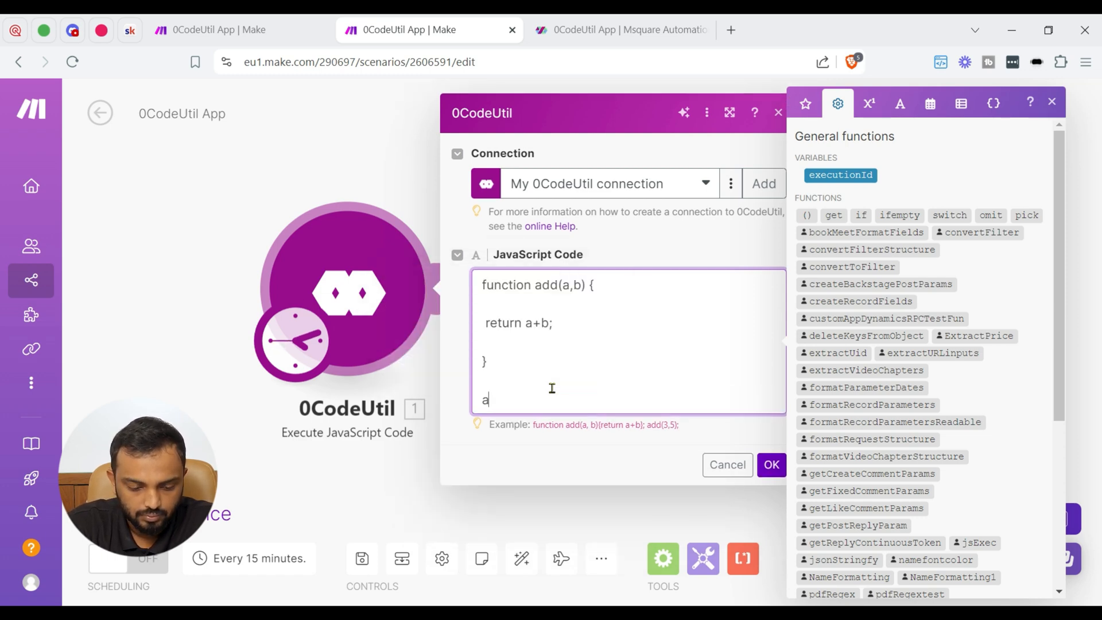
{"action": "type", "text": "dd ("}
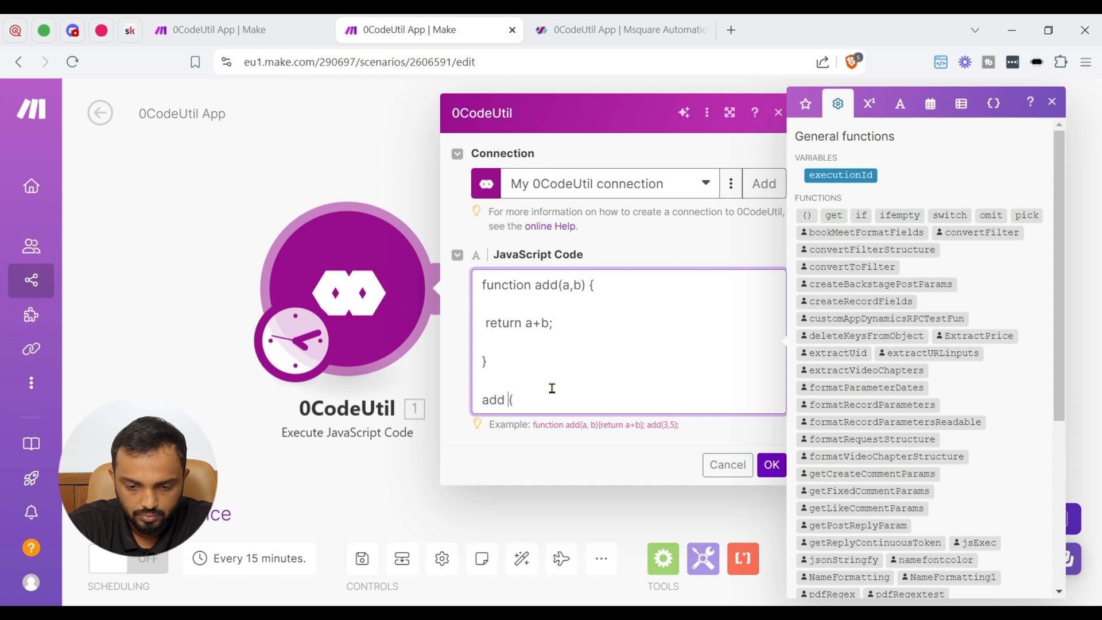
{"action": "type", "text": "0"}
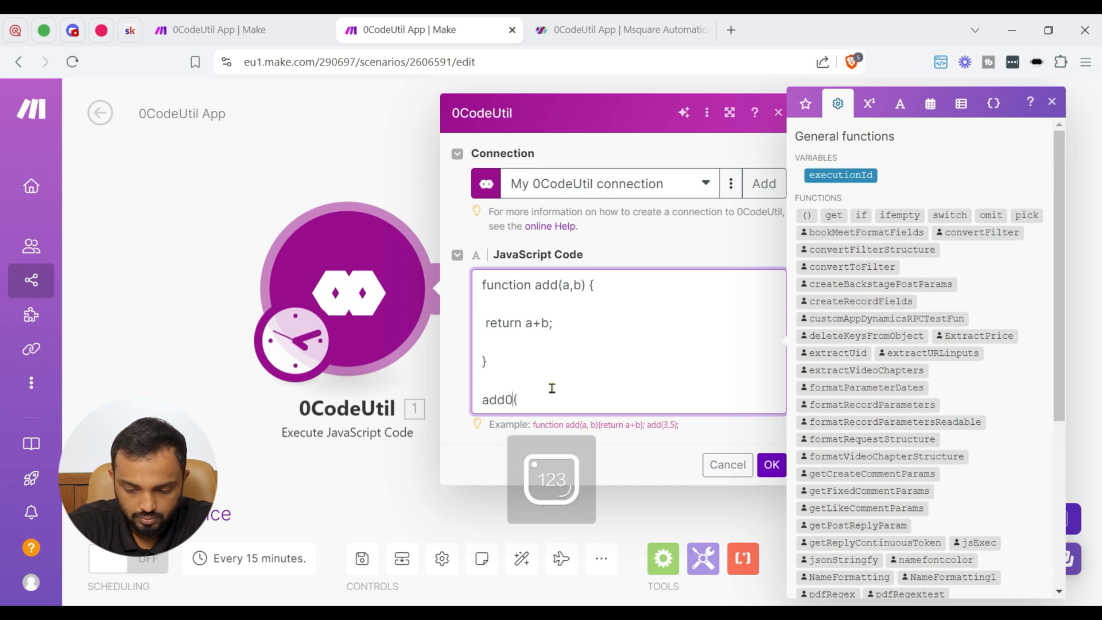
{"action": "key", "text": "Backspace"}
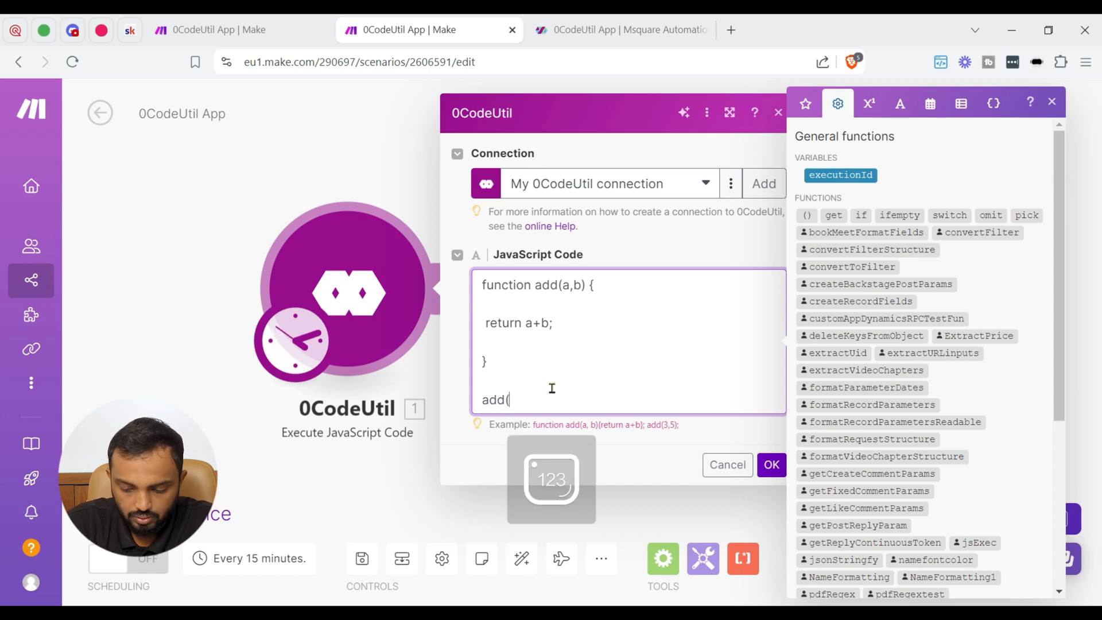
{"action": "type", "text": "1,9)"}
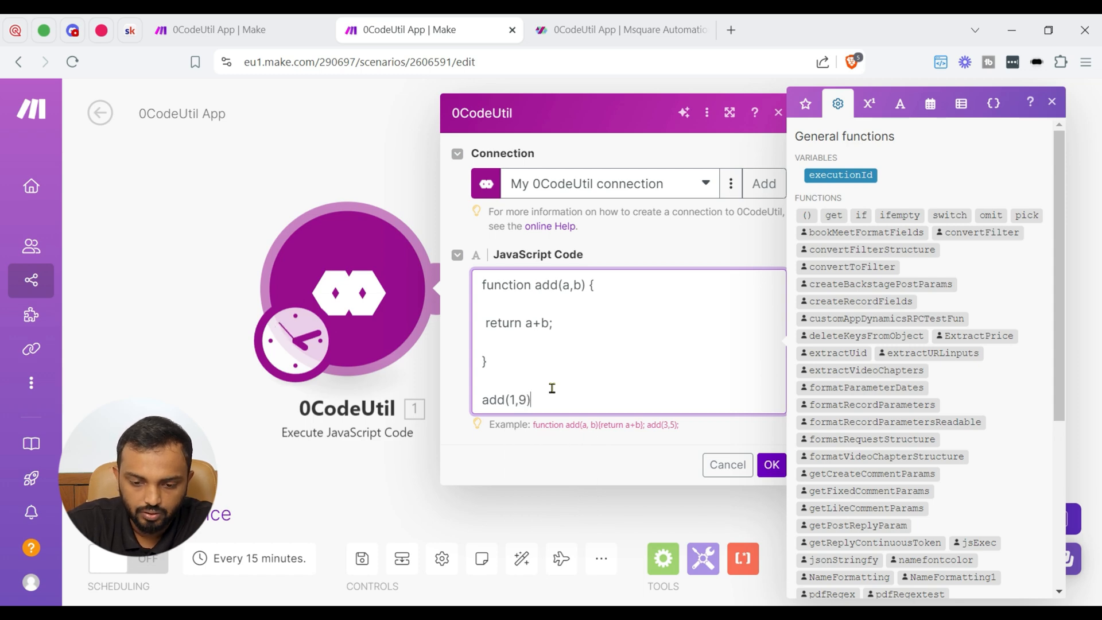
{"action": "type", "text": ";"}
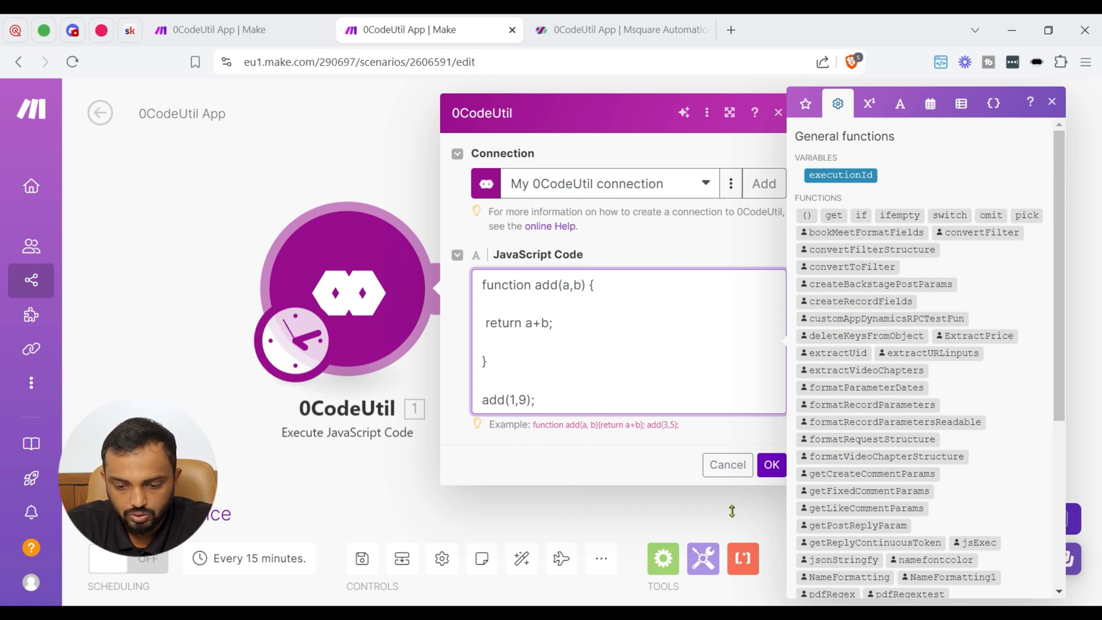
Run only the 0CodeUtil module via its right-click menu.
{"action": "right_click", "coordinate": [344, 292]}
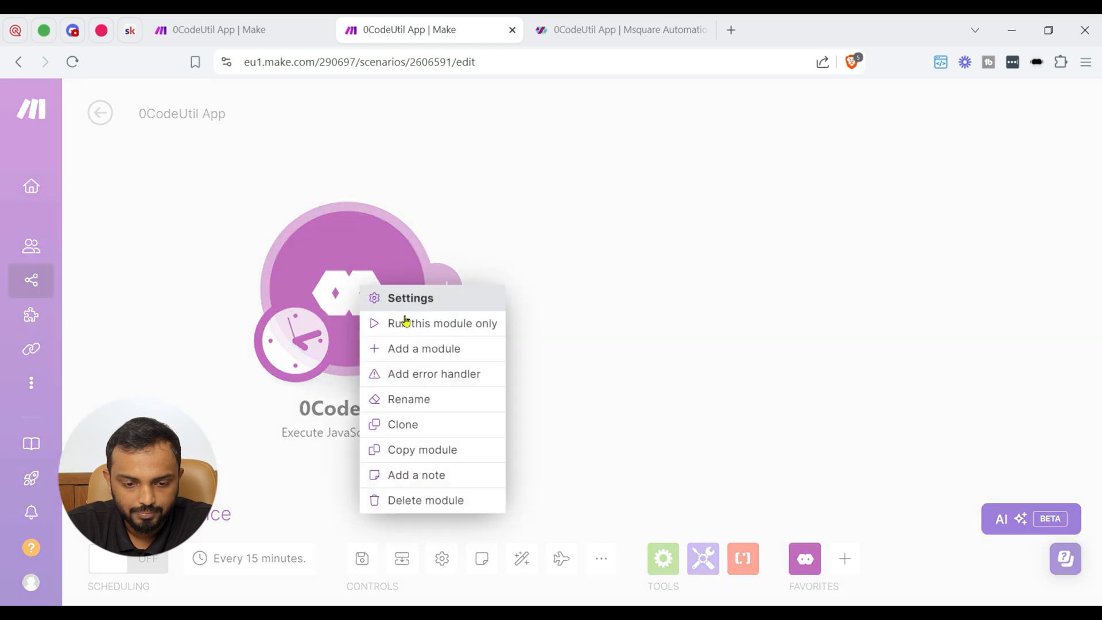
{"action": "left_click", "coordinate": [441, 323]}
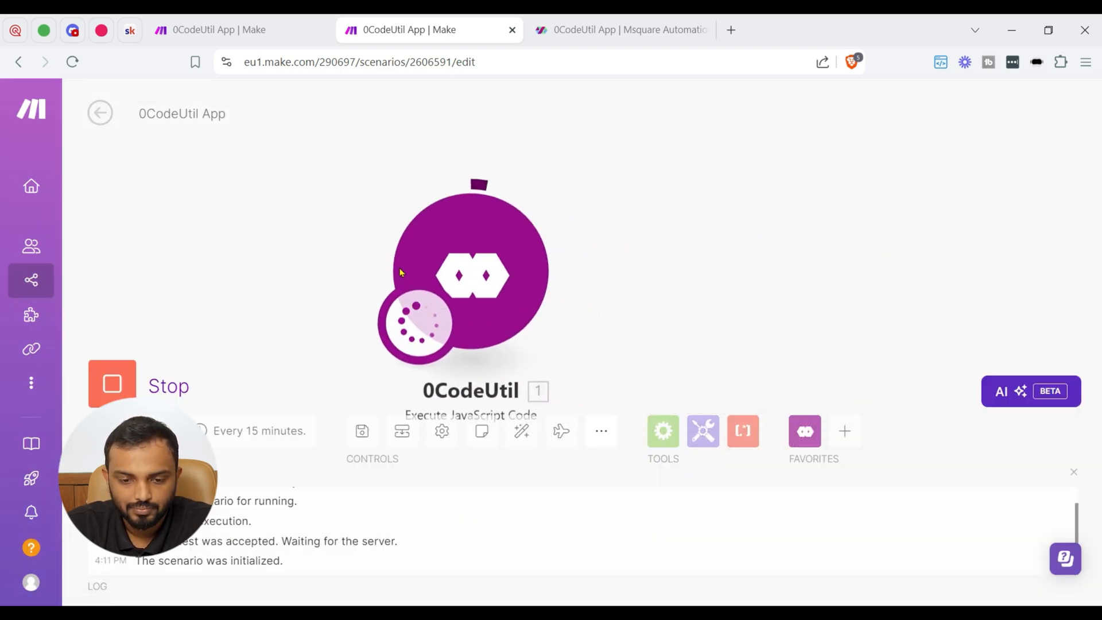
{"action": "mouse_move", "coordinate": [566, 184]}
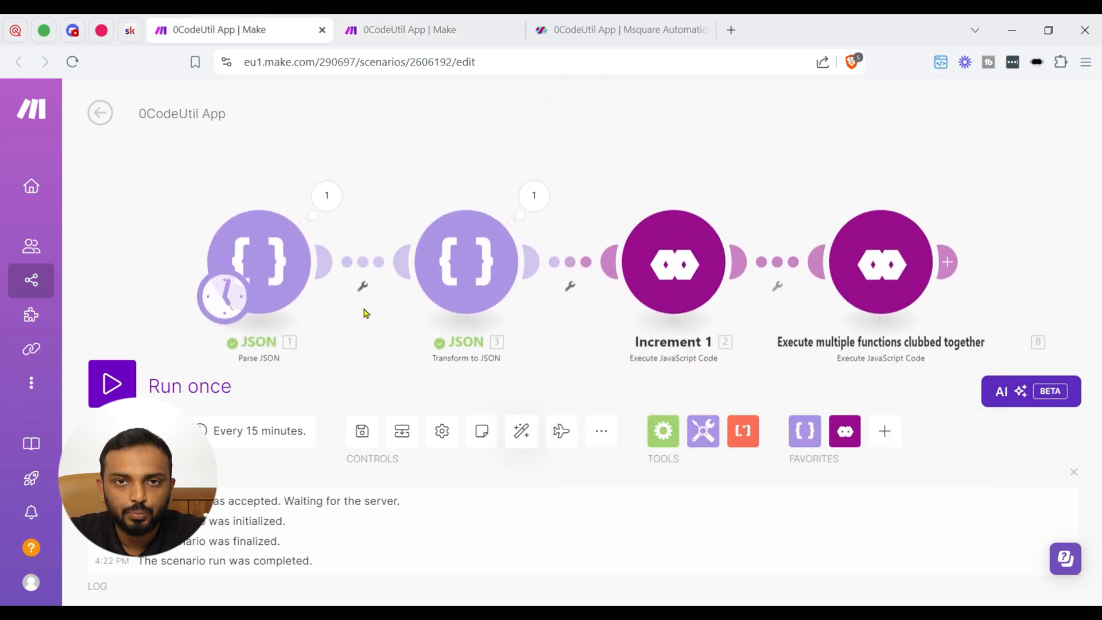
Open the Parse JSON module and review its JSON string.
{"action": "left_click", "coordinate": [258, 260]}
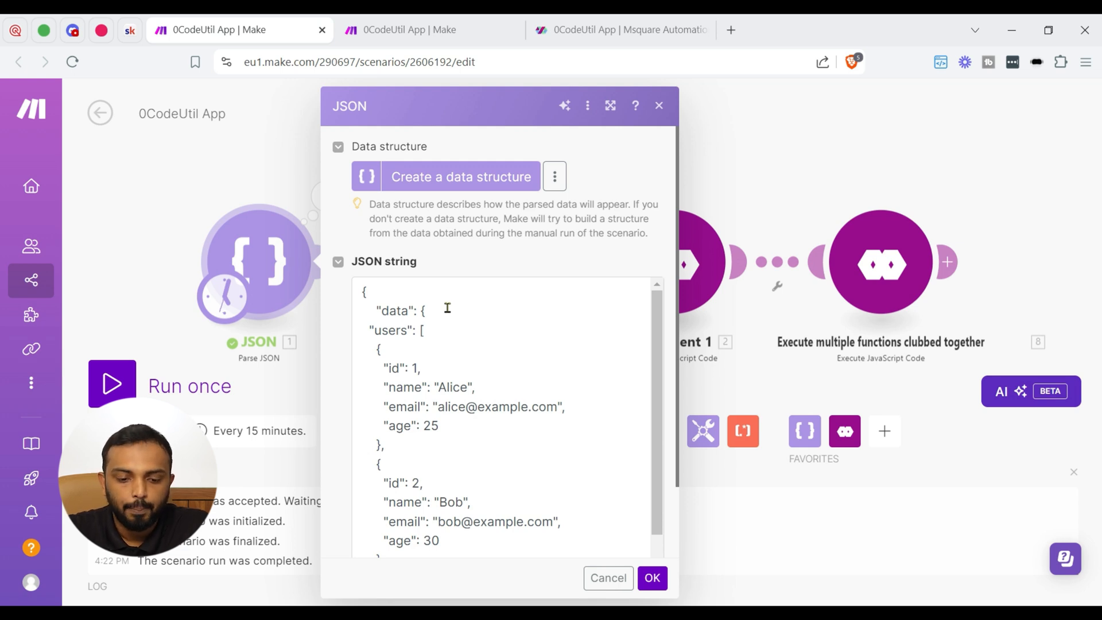
{"action": "scroll", "scroll_direction": "down", "scroll_amount": 3}
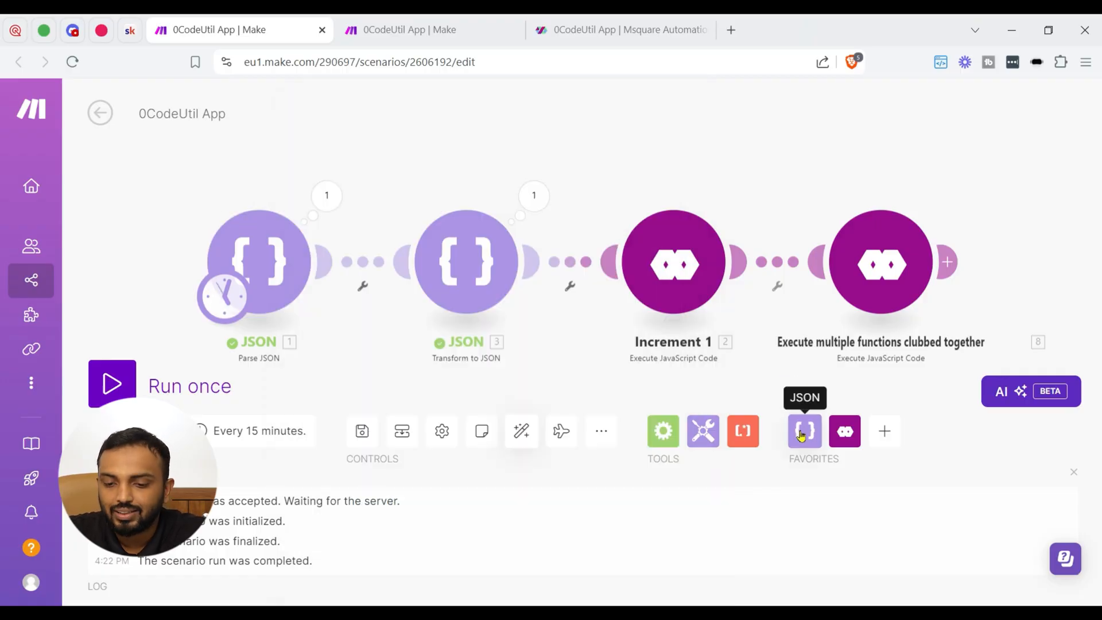
{"action": "left_click", "coordinate": [804, 431]}
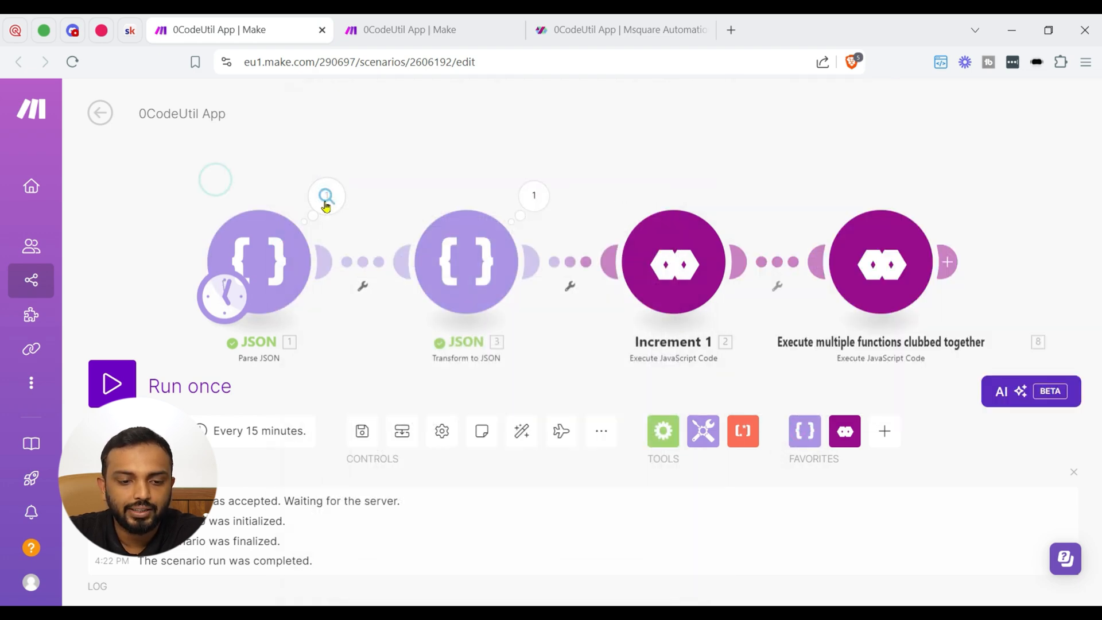
Inspect Parse JSON output, expanding data > users > 1 to see Alice's details.
{"action": "left_click", "coordinate": [111, 384]}
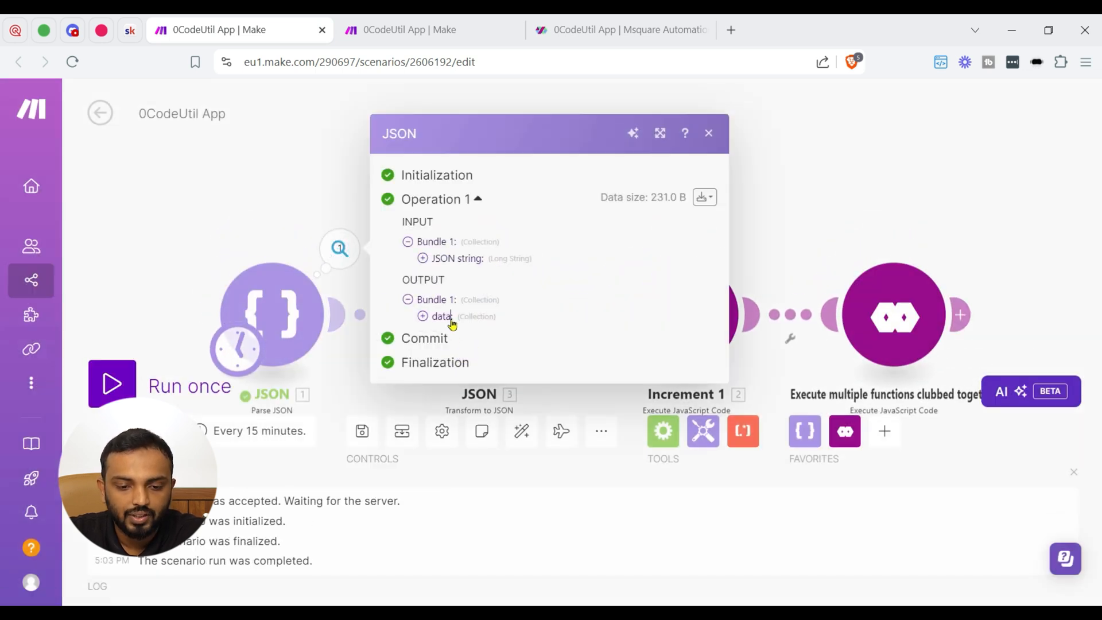
{"action": "left_click", "coordinate": [422, 315]}
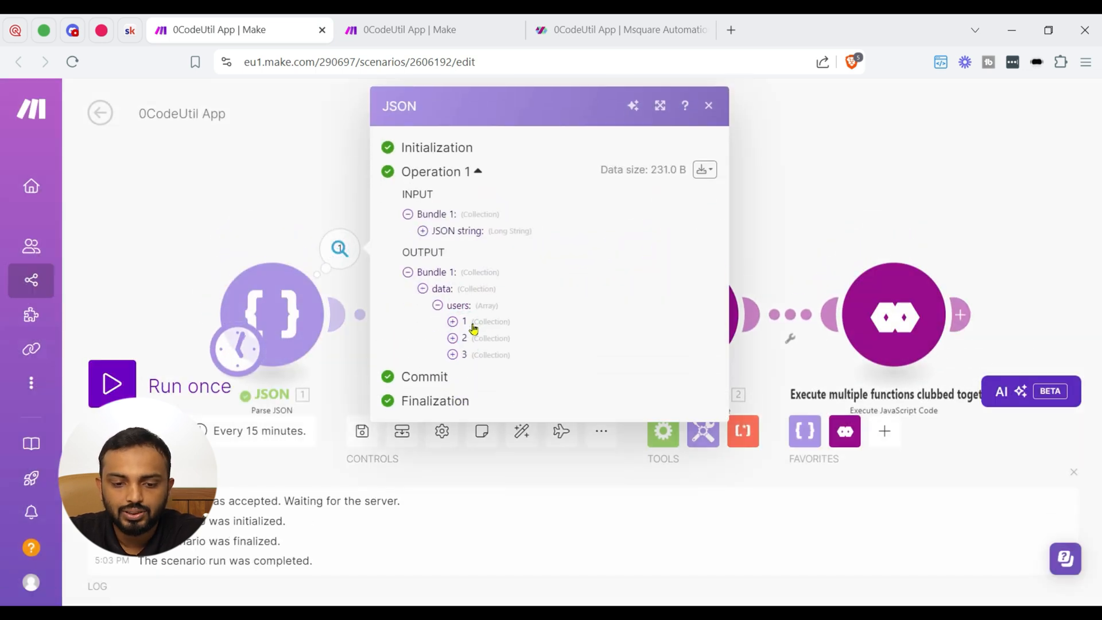
{"action": "left_click", "coordinate": [453, 322]}
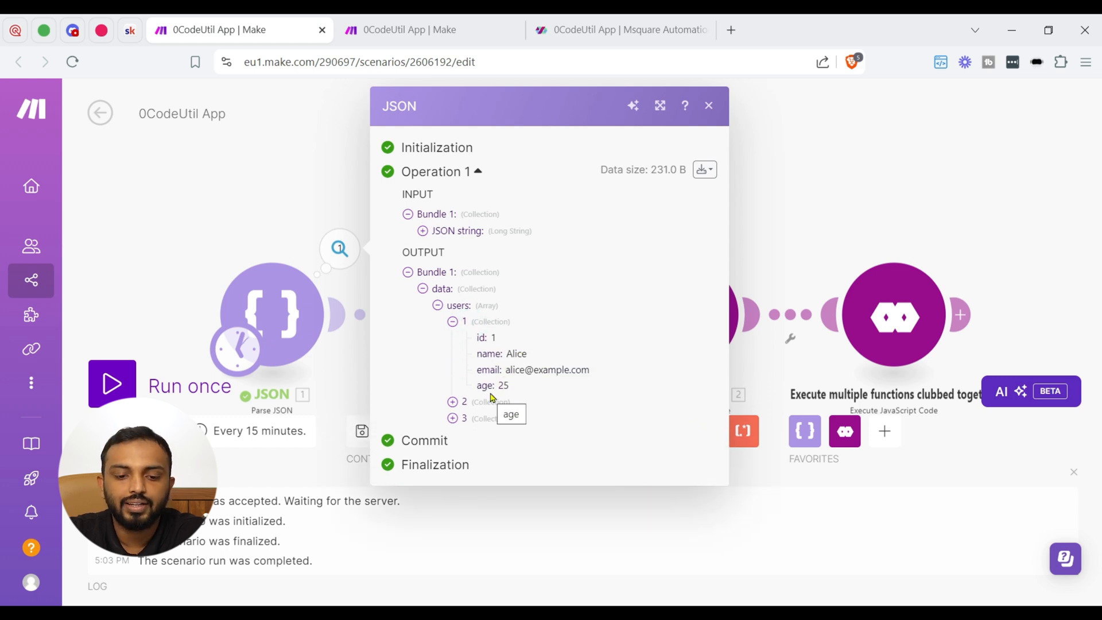
{"action": "left_click", "coordinate": [708, 106]}
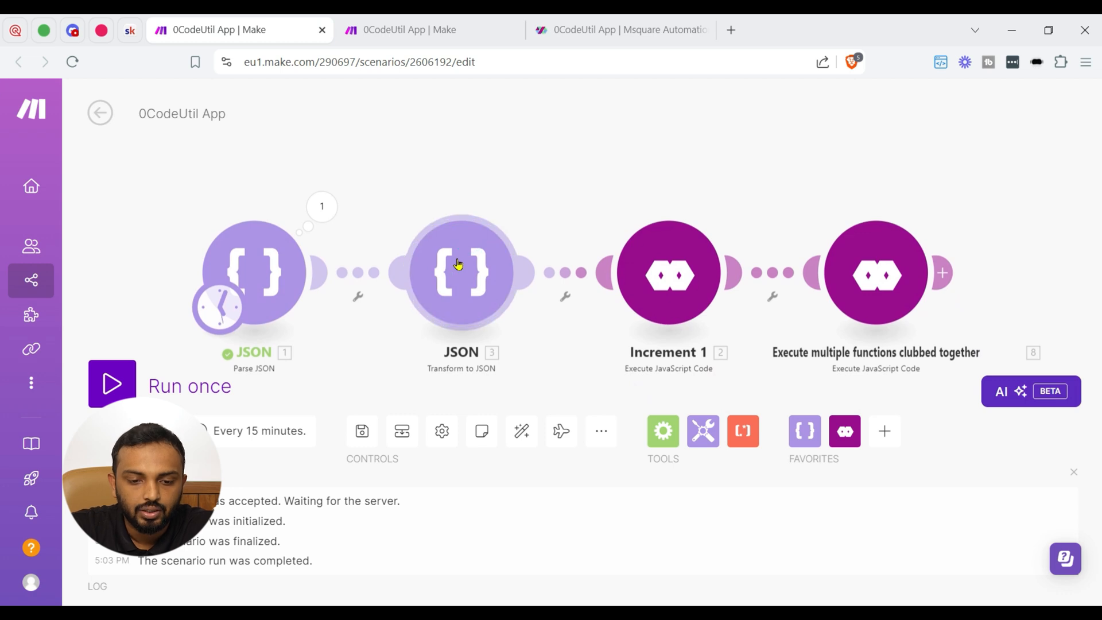
{"action": "left_click", "coordinate": [460, 273]}
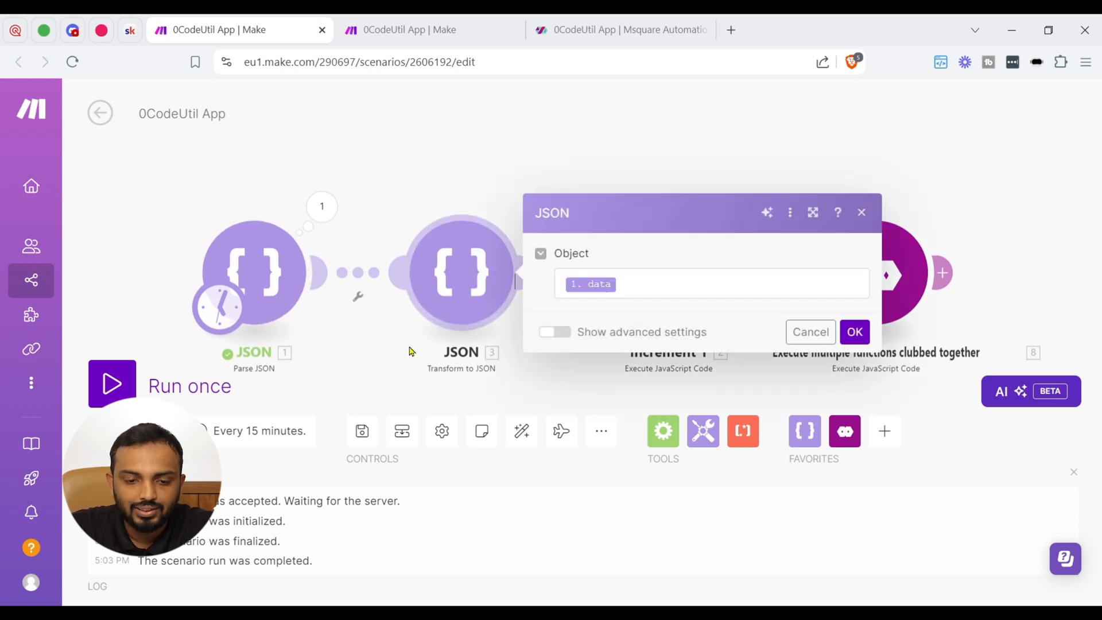
Confirm and run Transform to JSON, producing a JSON string of Alice, Bob and Charlie.
{"action": "left_click", "coordinate": [854, 331]}
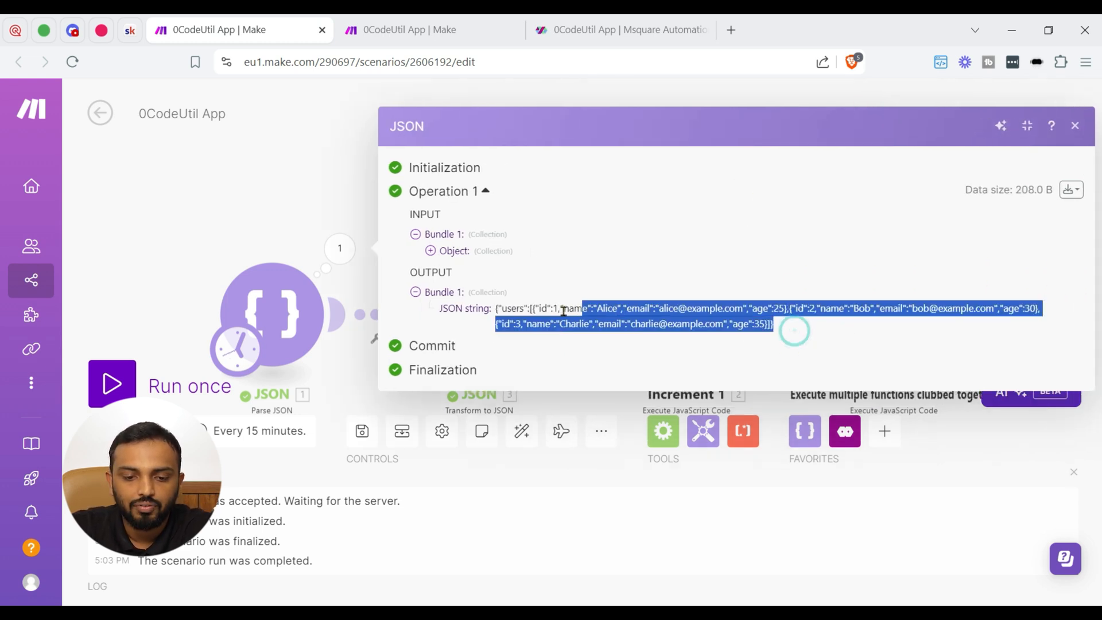
{"action": "left_click", "coordinate": [1074, 125]}
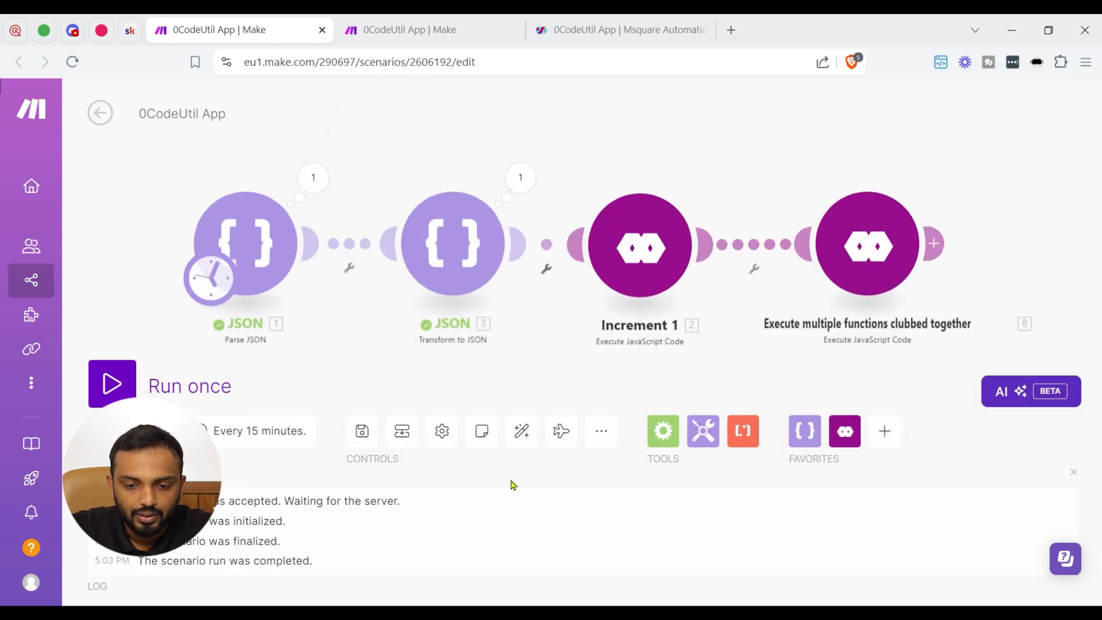
Review Increment 1's modifyUsers code mapped to the JSON string, then run the module.
{"action": "left_click", "coordinate": [639, 246]}
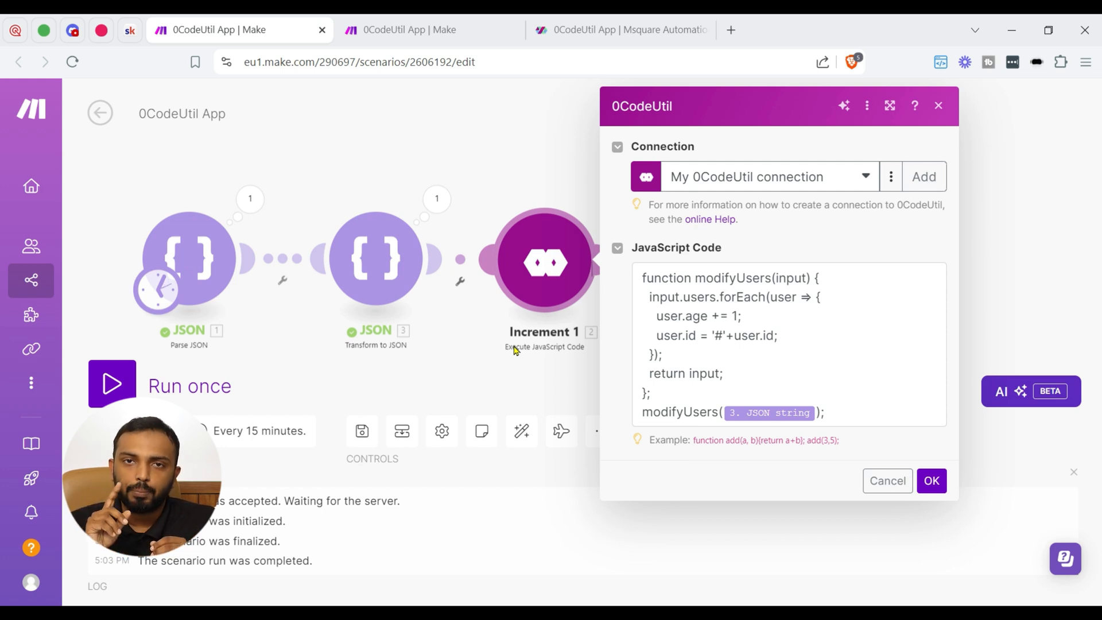
{"action": "mouse_move", "coordinate": [523, 351]}
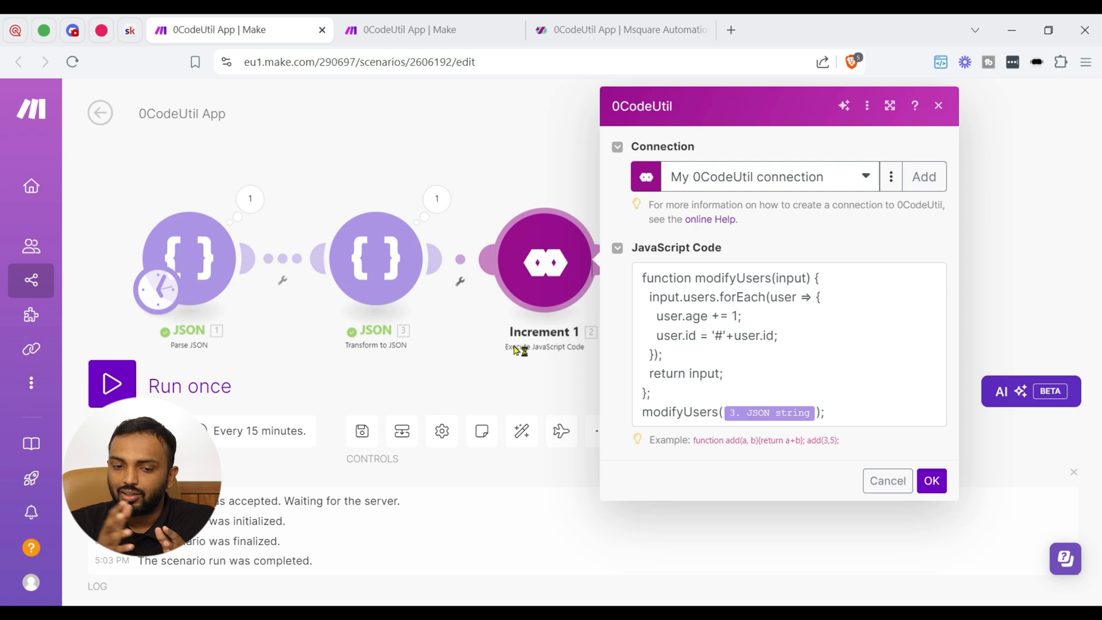
{"action": "mouse_move", "coordinate": [513, 351]}
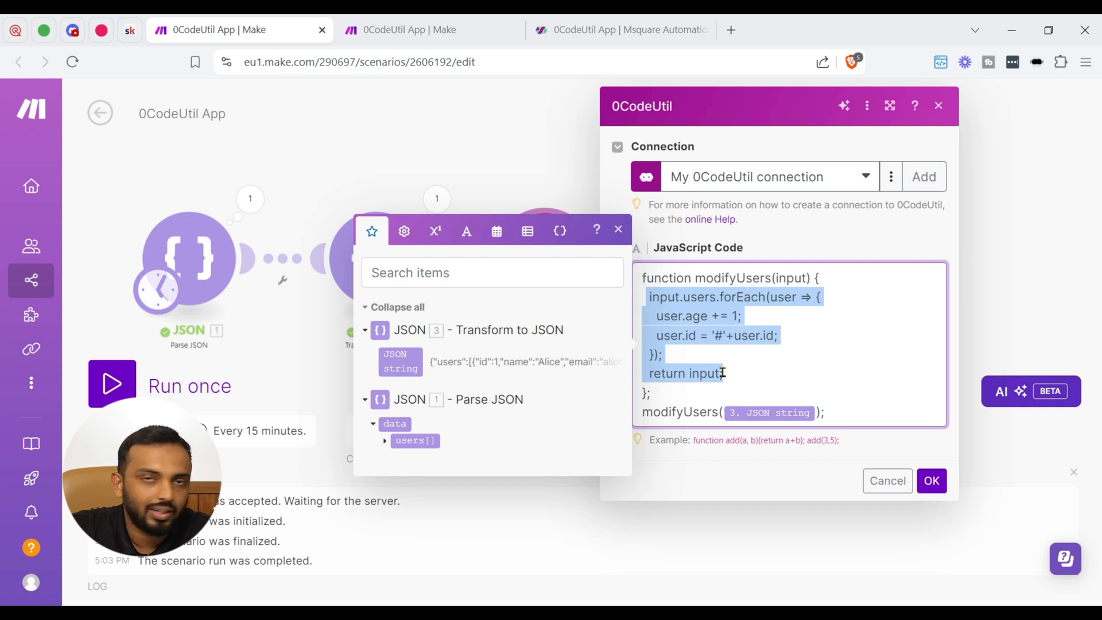
{"action": "left_click", "coordinate": [643, 373]}
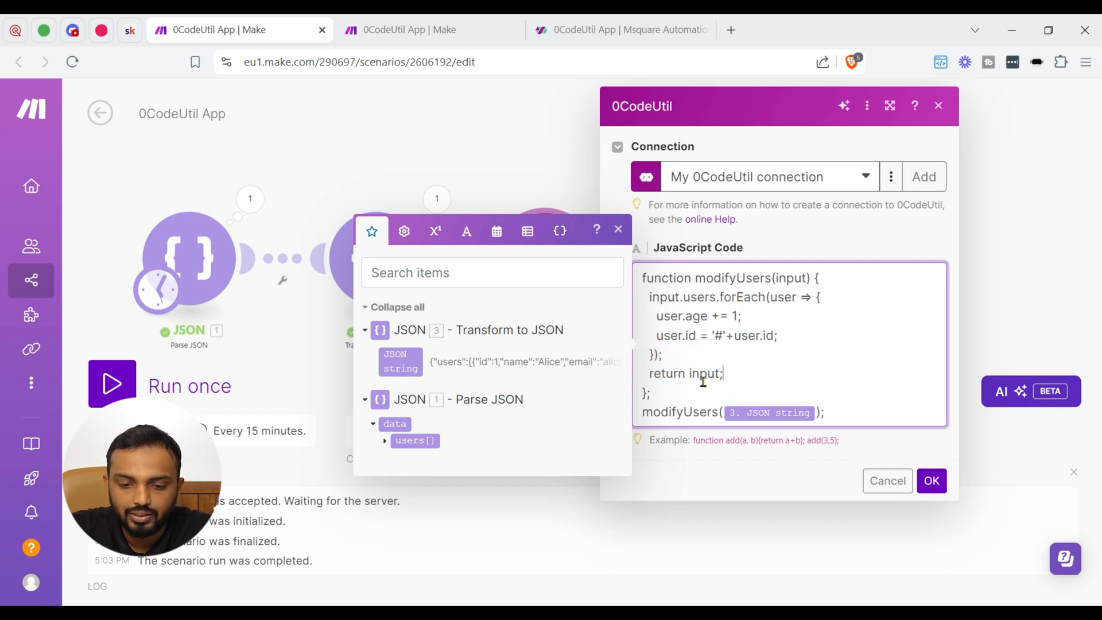
{"action": "double_click", "coordinate": [678, 412]}
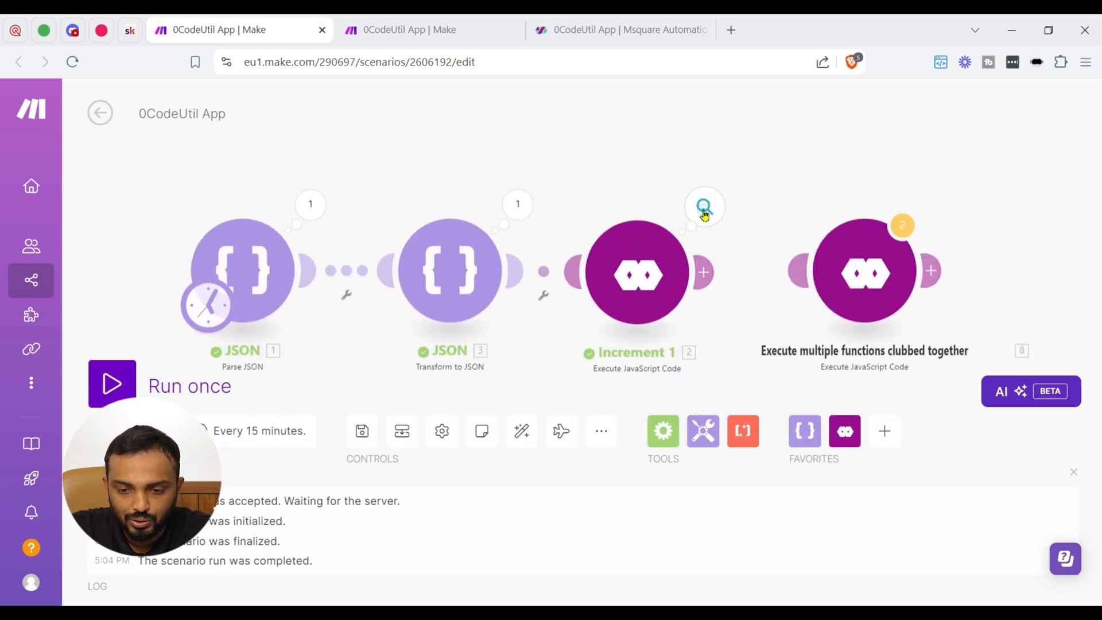
Expand the first user in both Increment 1 and Parse JSON results for comparison.
{"action": "left_click", "coordinate": [704, 206]}
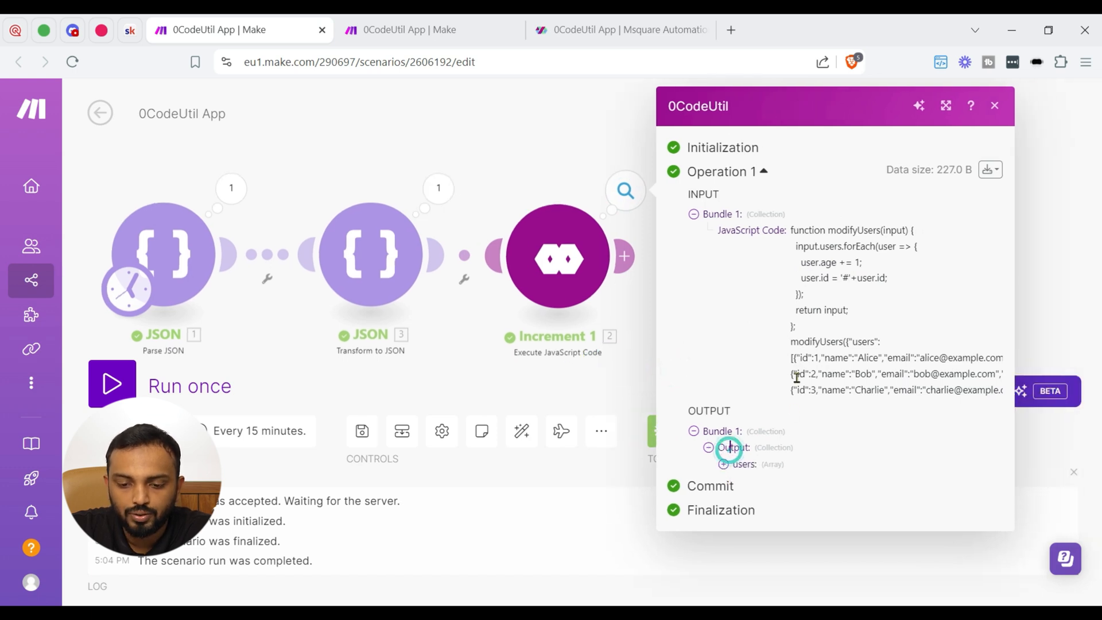
{"action": "left_click", "coordinate": [710, 464]}
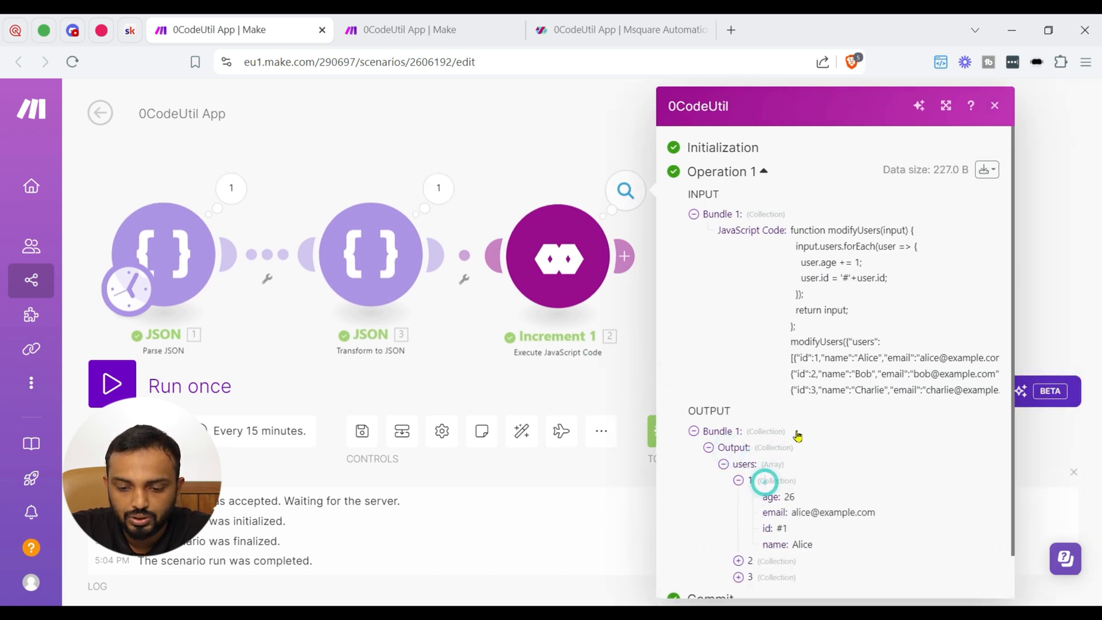
{"action": "scroll", "scroll_direction": "down", "scroll_amount": 3}
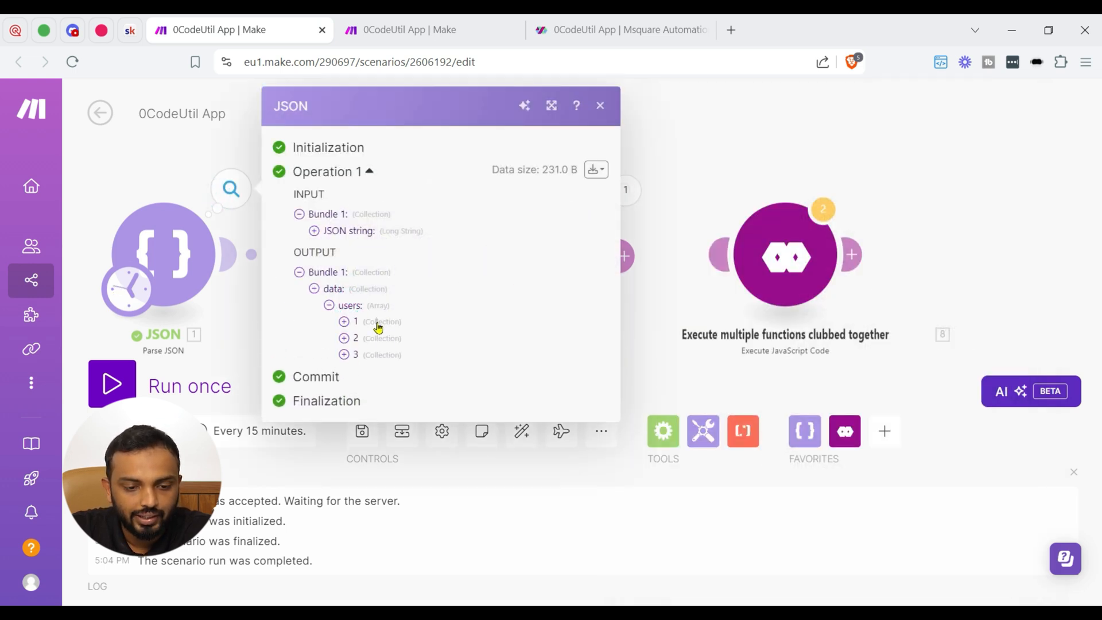
{"action": "left_click", "coordinate": [344, 322]}
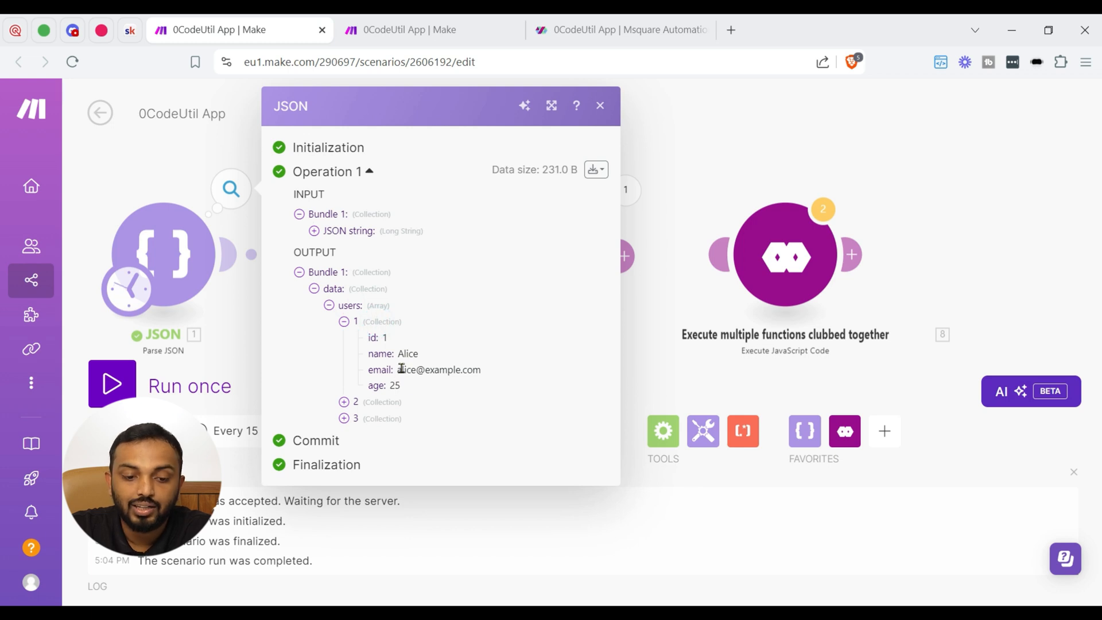
{"action": "mouse_move", "coordinate": [682, 236]}
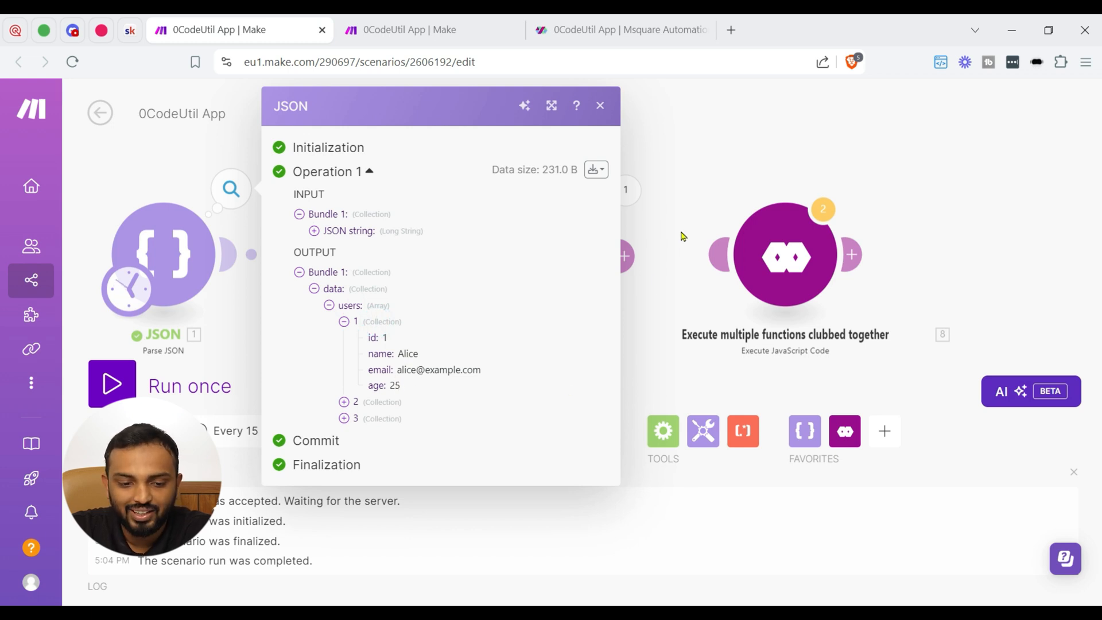
{"action": "mouse_move", "coordinate": [390, 342]}
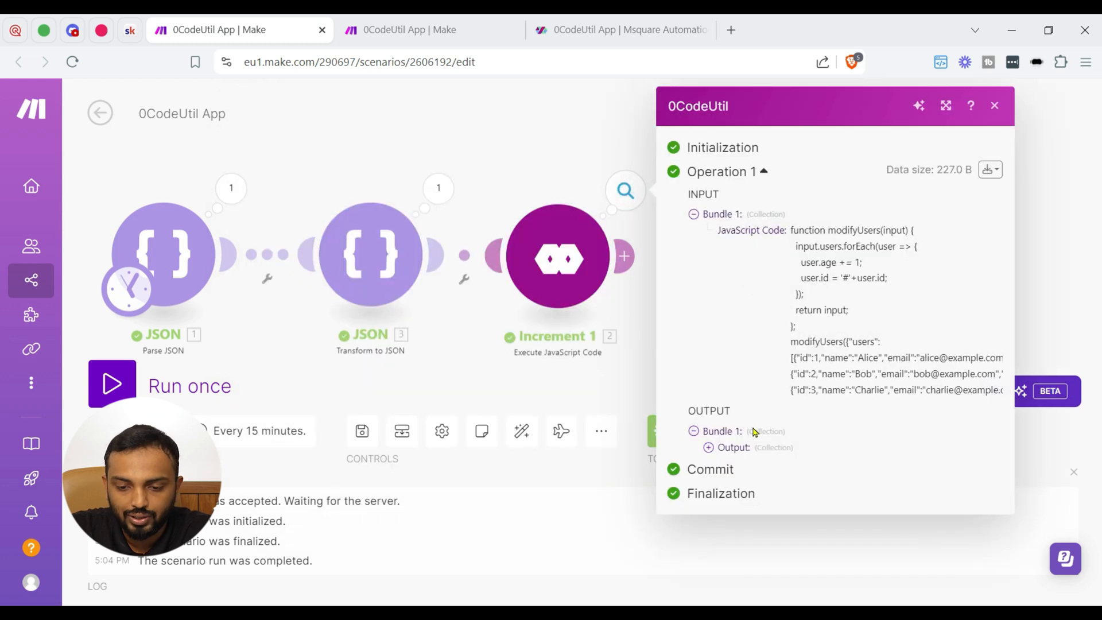
{"action": "left_click", "coordinate": [707, 447]}
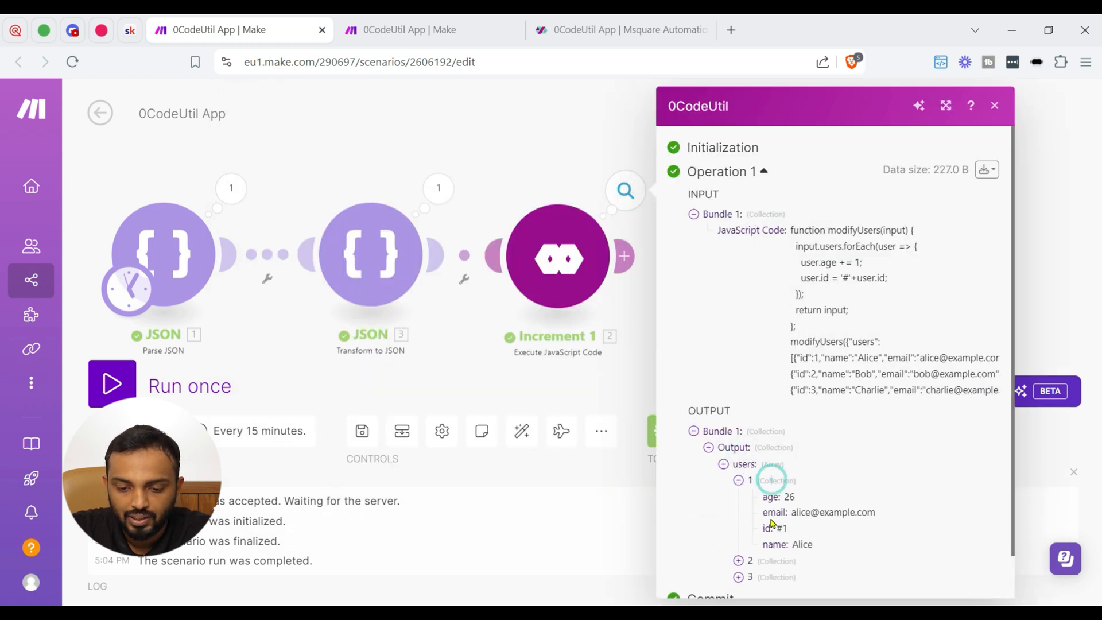
{"action": "scroll", "scroll_direction": "down", "scroll_amount": 3}
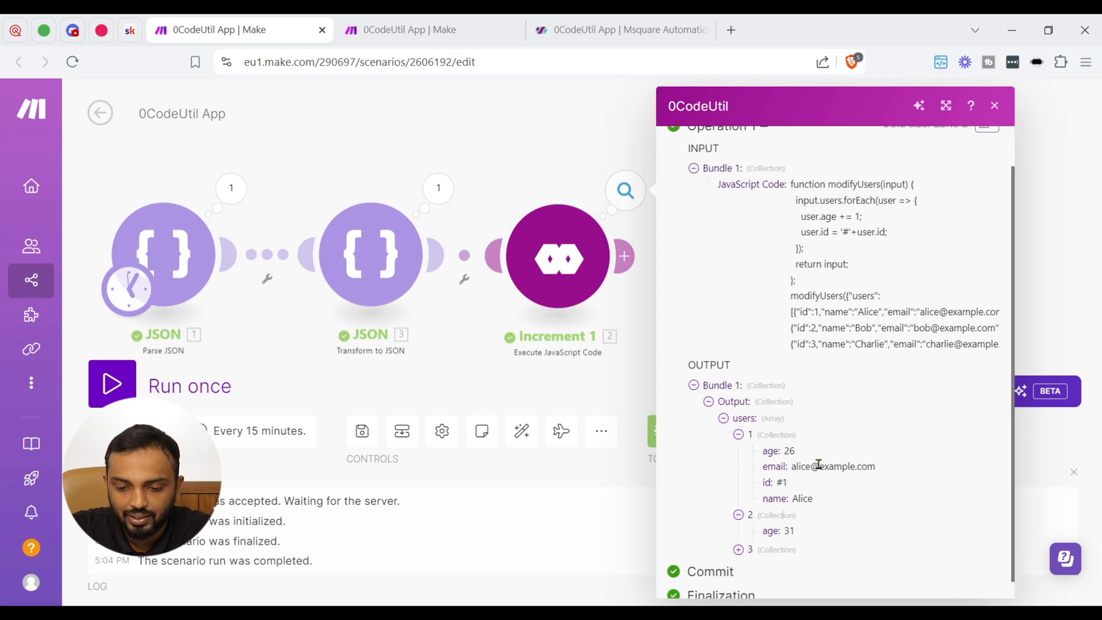
{"action": "scroll", "scroll_direction": "down", "scroll_amount": 3}
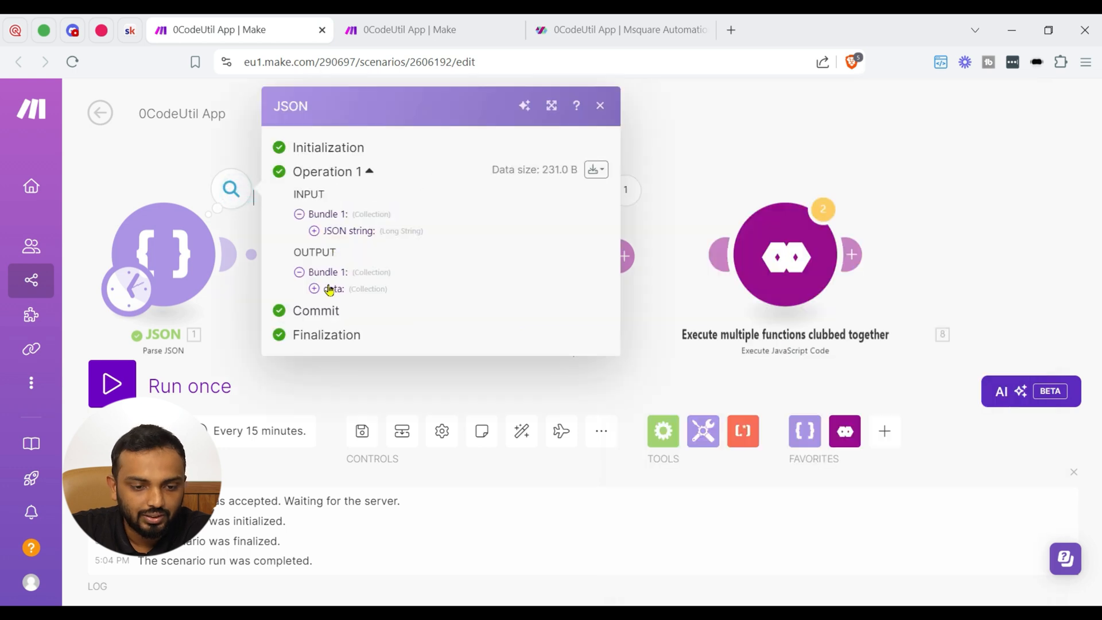
Expand the remaining users in both outputs, confirming ages up by one and #-prefixed ids.
{"action": "left_click", "coordinate": [314, 288]}
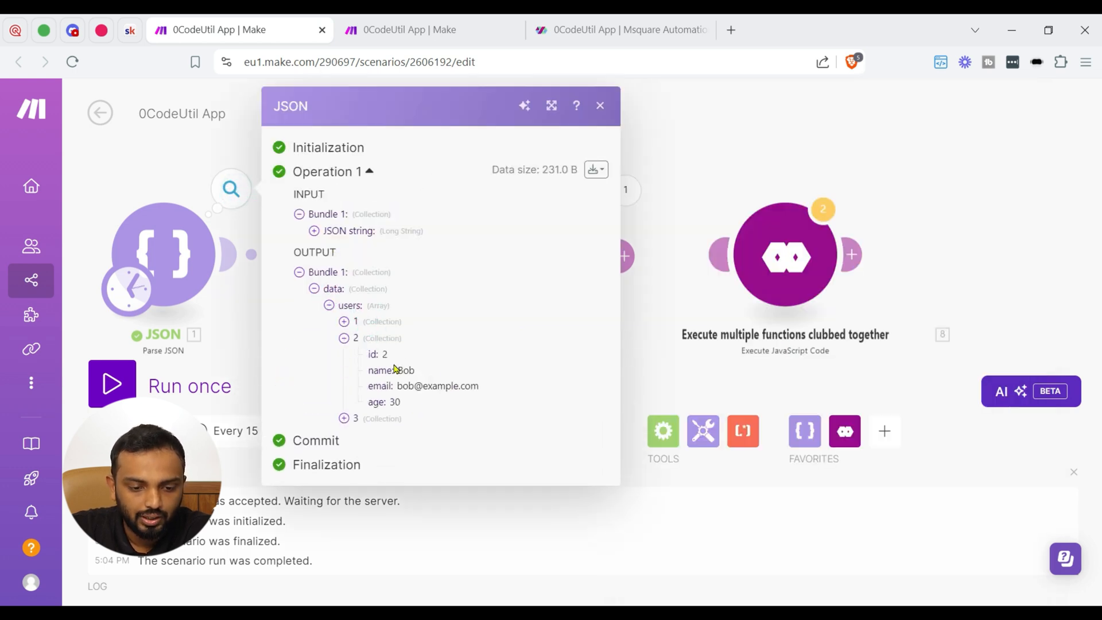
{"action": "left_click", "coordinate": [344, 418]}
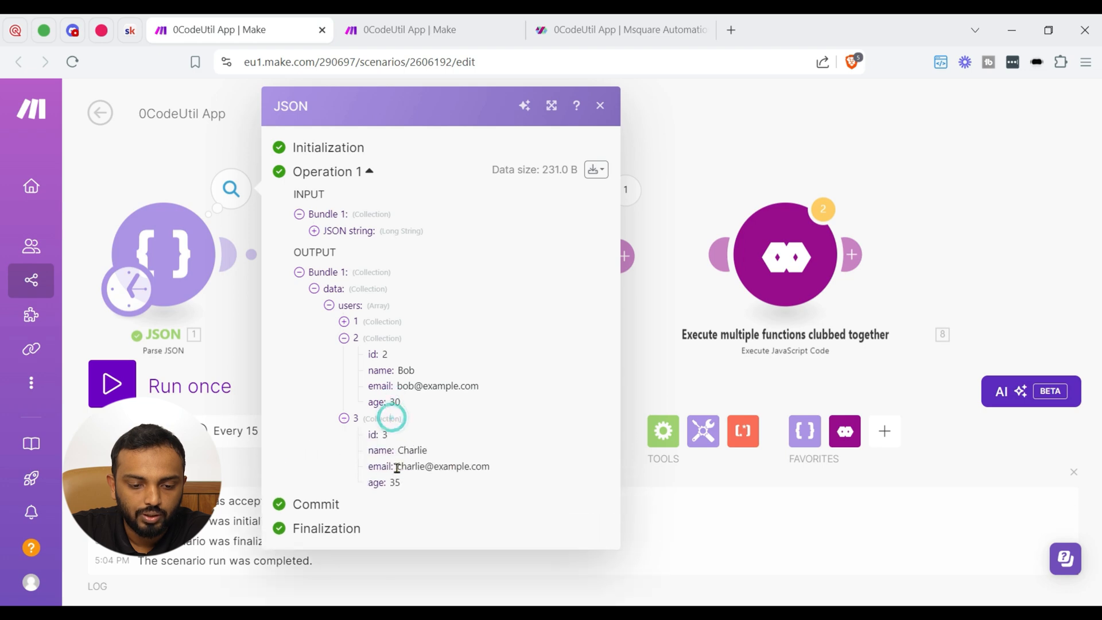
{"action": "mouse_move", "coordinate": [632, 207]}
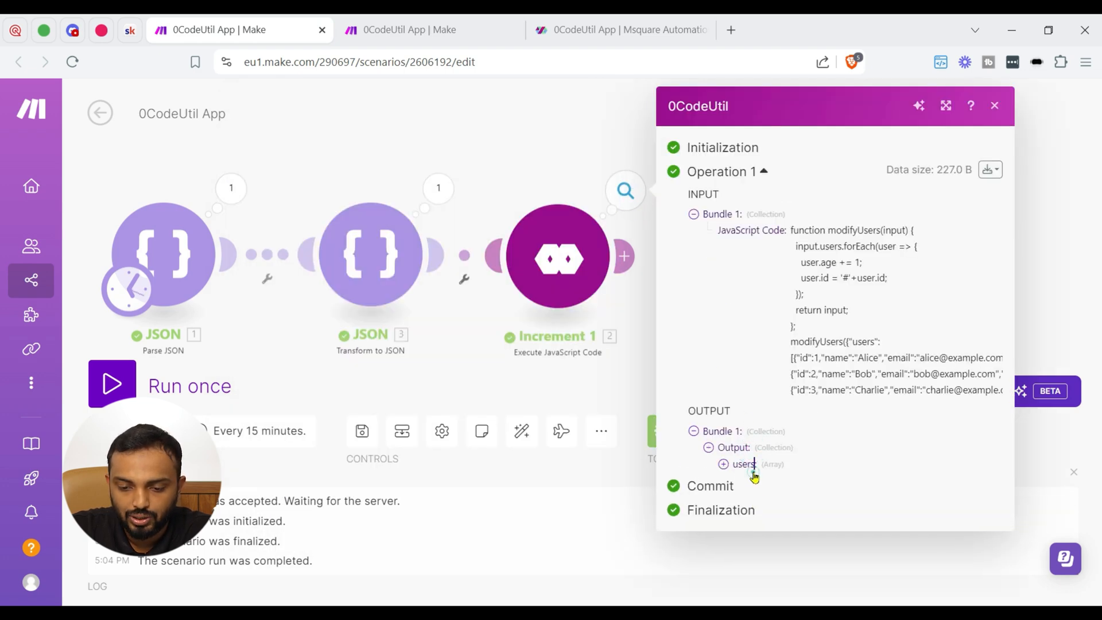
{"action": "left_click", "coordinate": [722, 464]}
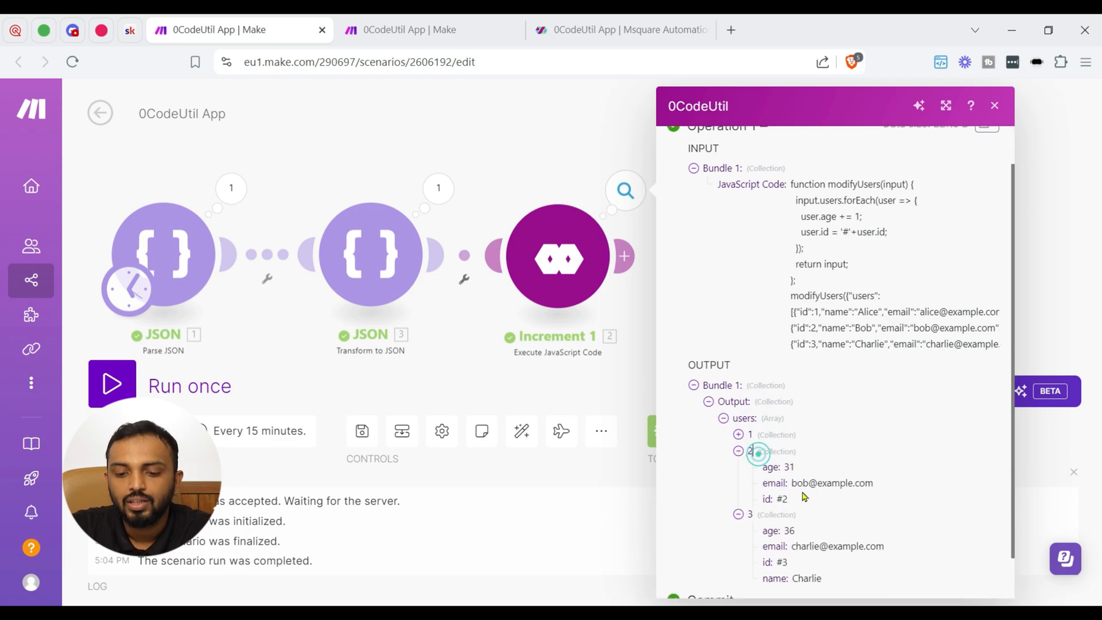
{"action": "left_click", "coordinate": [993, 105]}
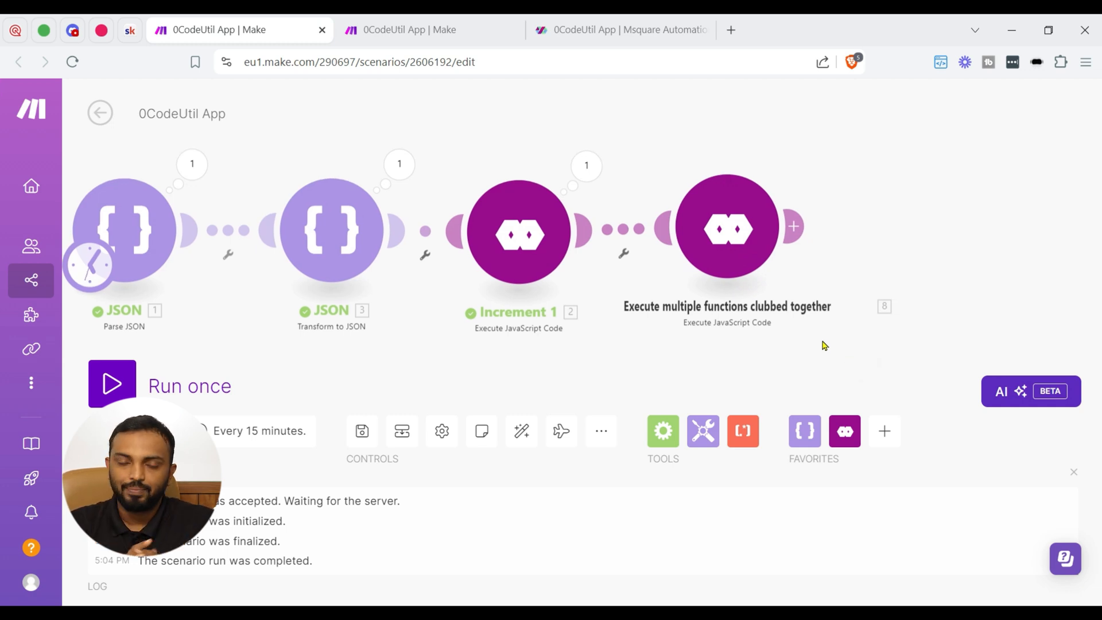
Review the multiple-functions module's JavaScript returning modifyUsers and add in one output object.
{"action": "left_click", "coordinate": [727, 228]}
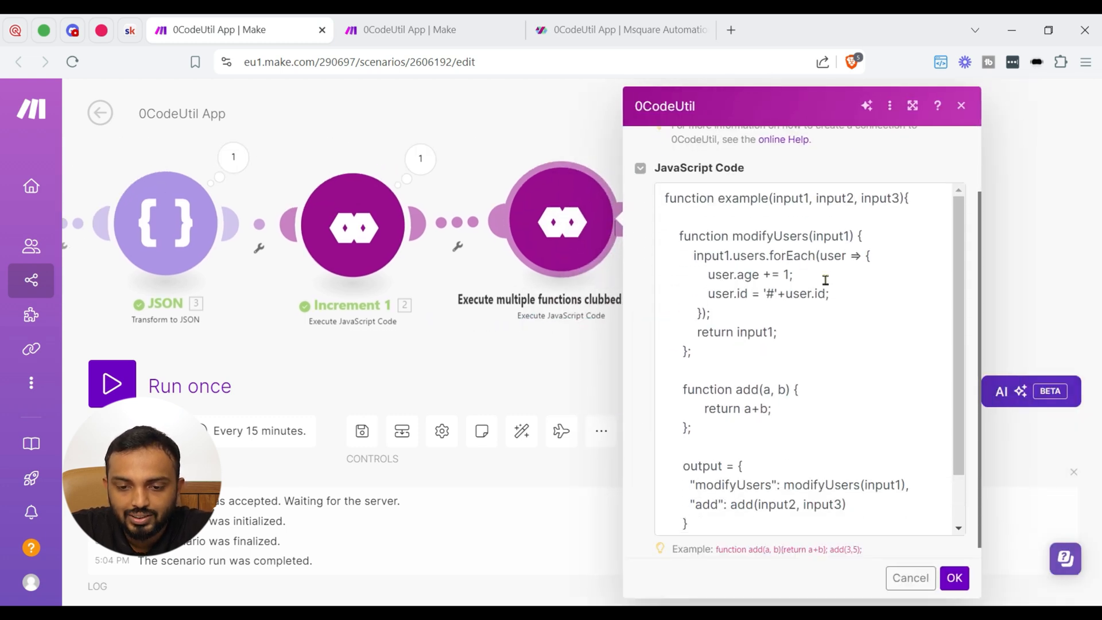
{"action": "scroll", "scroll_direction": "down", "scroll_amount": 3}
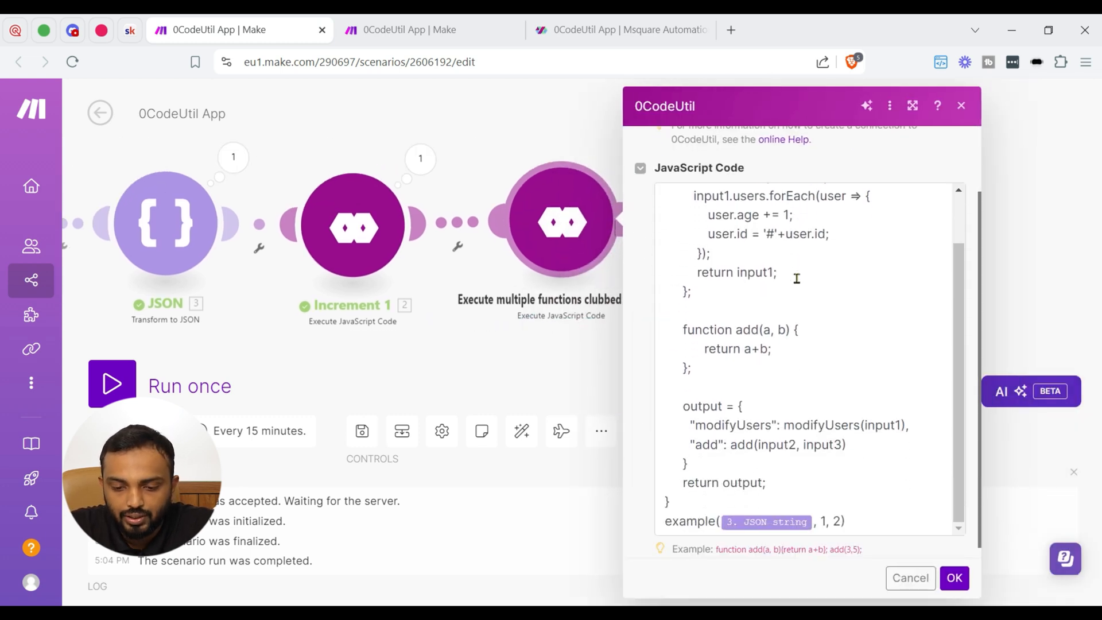
{"action": "scroll", "scroll_direction": "up", "scroll_amount": 3}
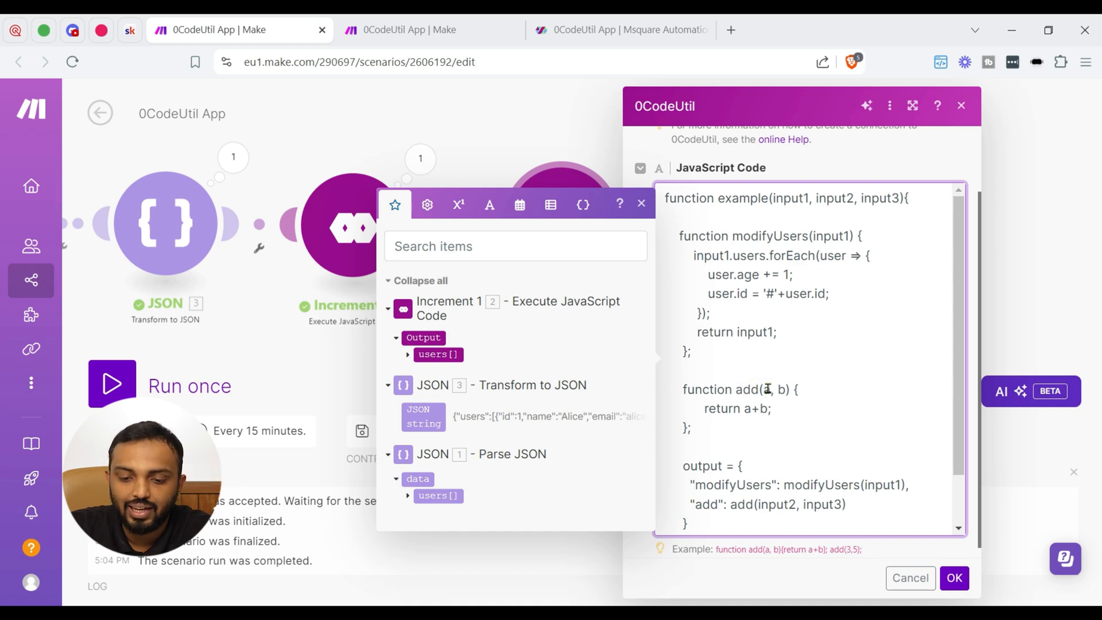
{"action": "scroll", "scroll_direction": "down", "scroll_amount": 3}
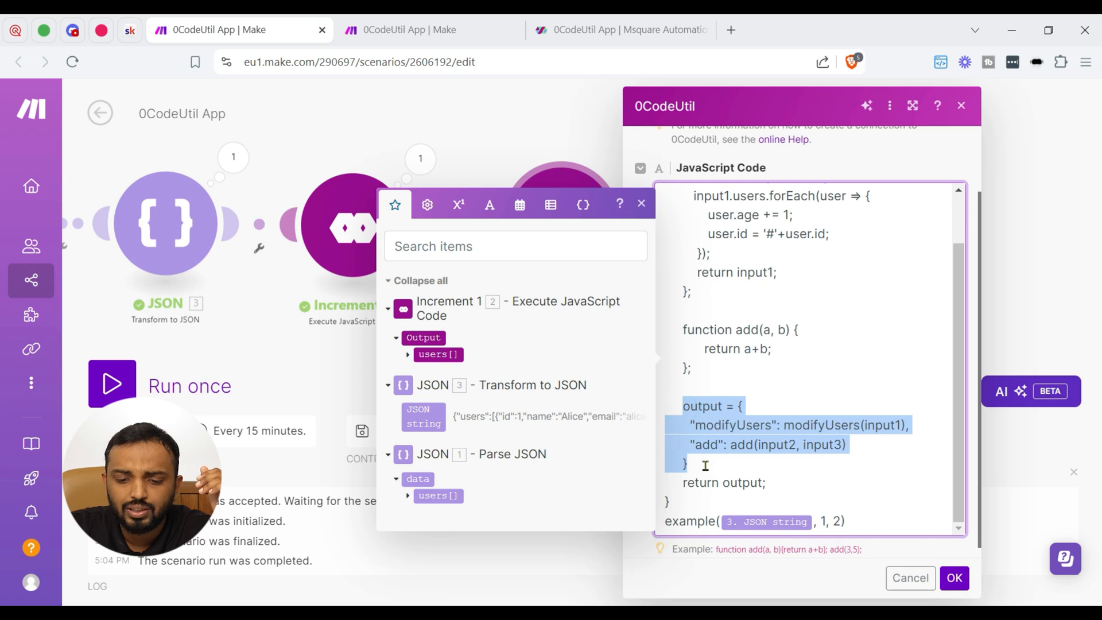
{"action": "left_click", "coordinate": [798, 392]}
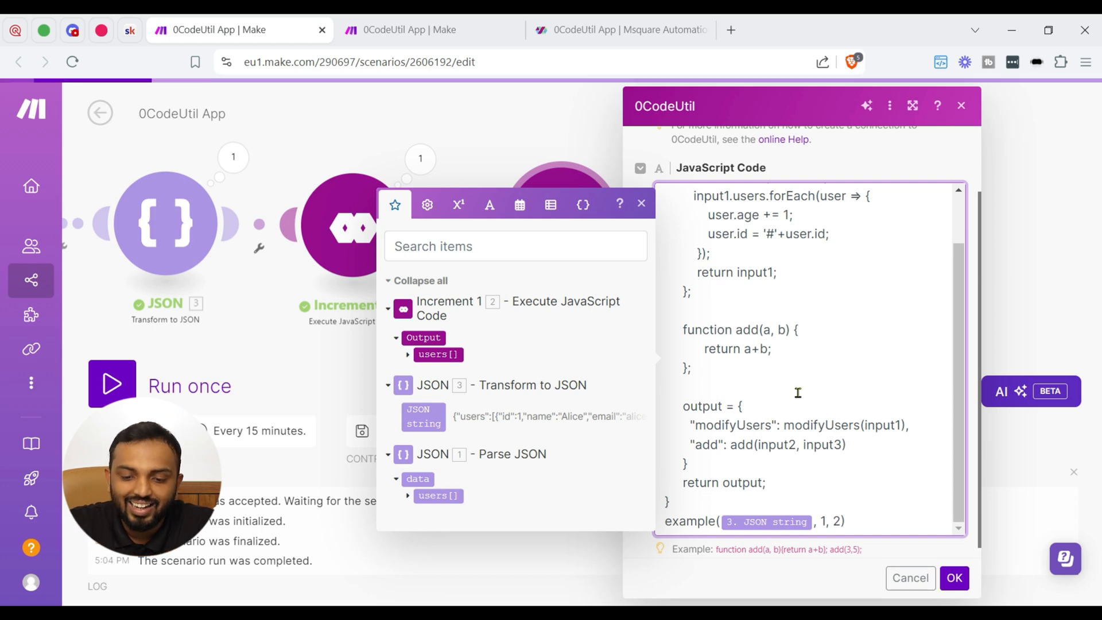
{"action": "double_click", "coordinate": [706, 444]}
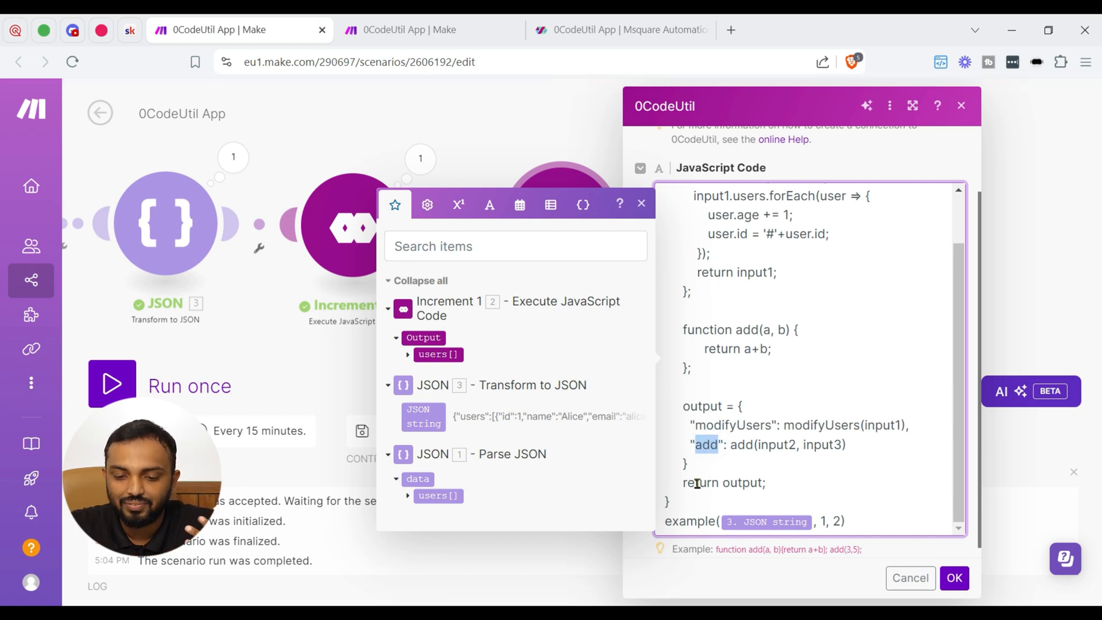
{"action": "scroll", "scroll_direction": "up", "scroll_amount": 3}
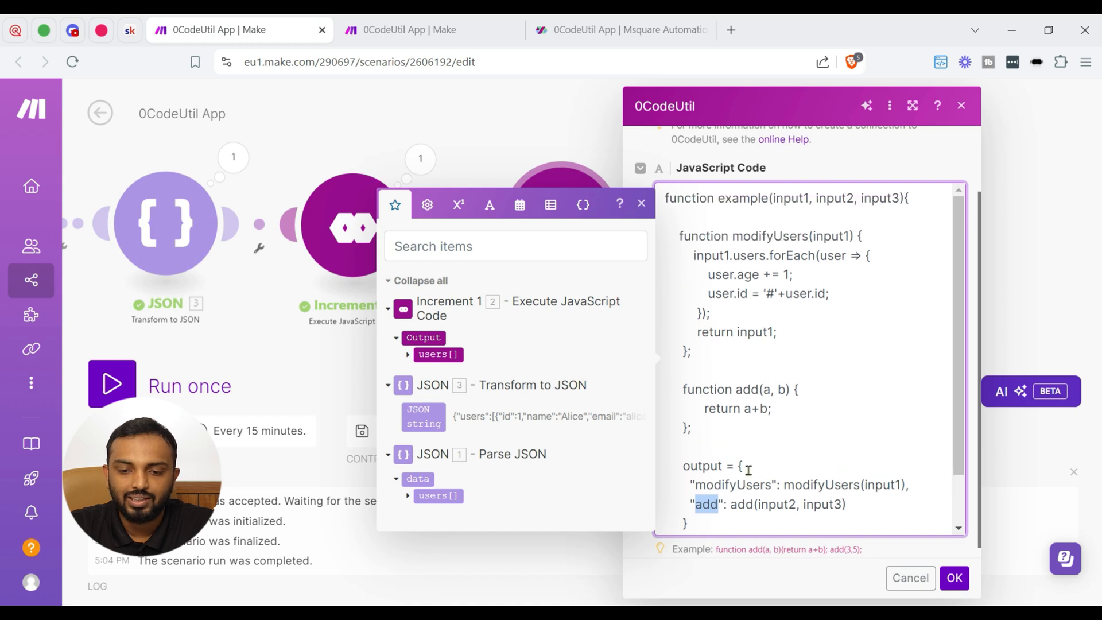
{"action": "scroll", "scroll_direction": "down", "scroll_amount": 3}
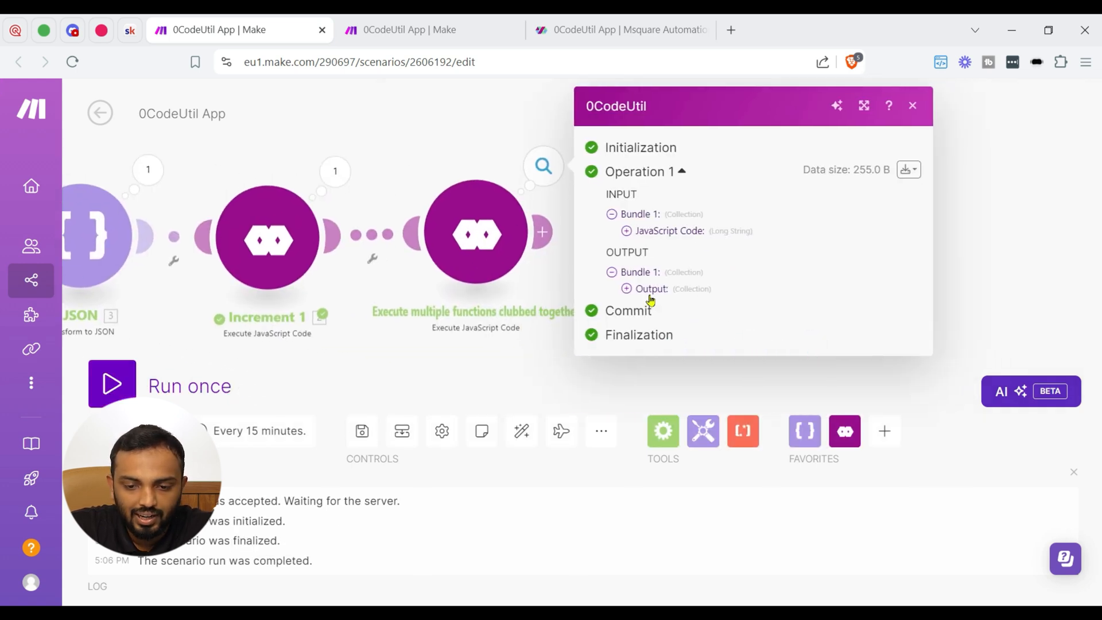
Expand the output to see add = 3 and users Alice aged 26, Bob 31 with id #2.
{"action": "left_click", "coordinate": [626, 288]}
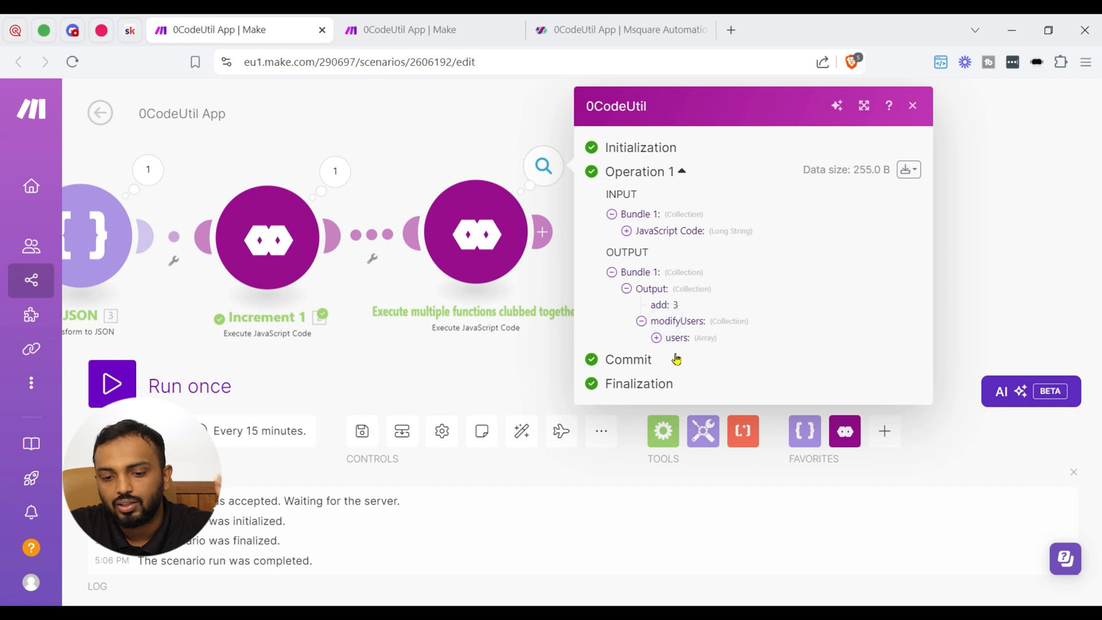
{"action": "mouse_move", "coordinate": [666, 324]}
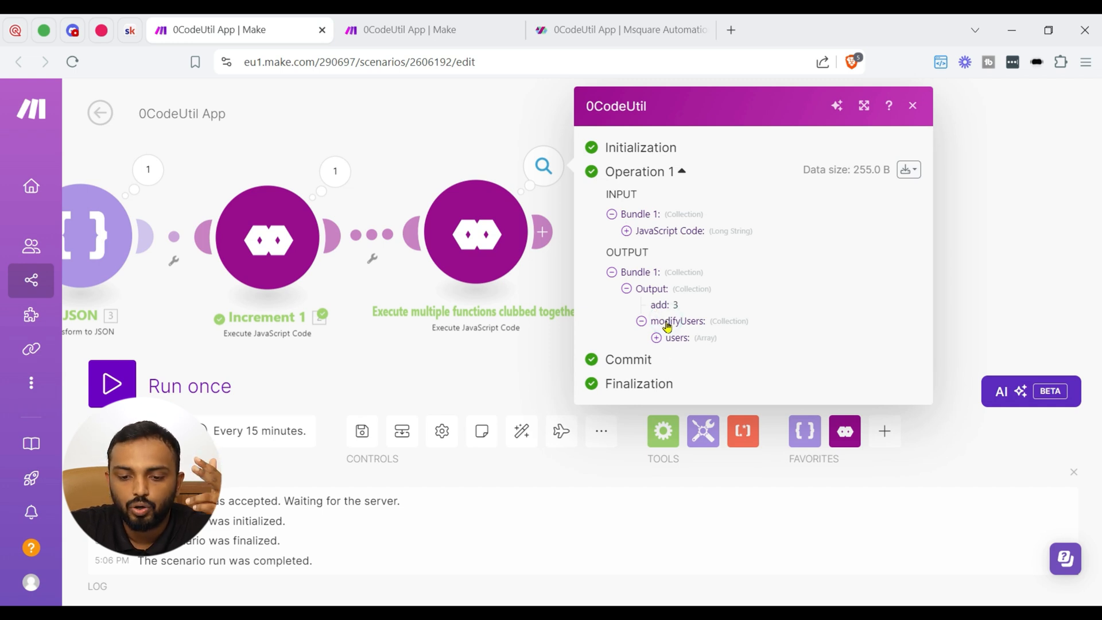
{"action": "mouse_move", "coordinate": [671, 352]}
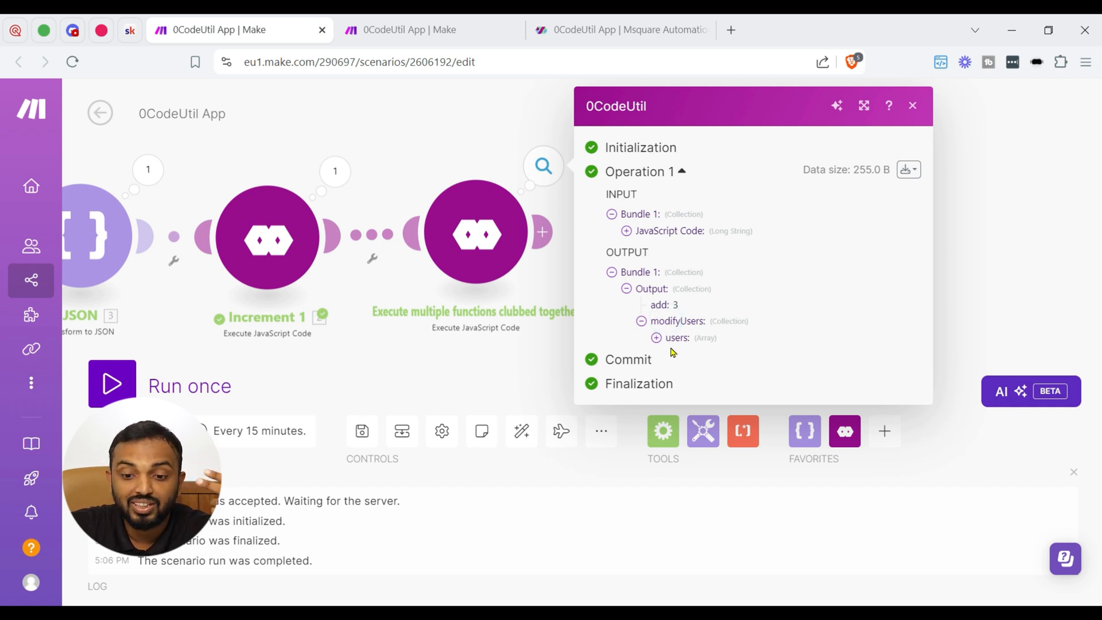
{"action": "left_click", "coordinate": [656, 338]}
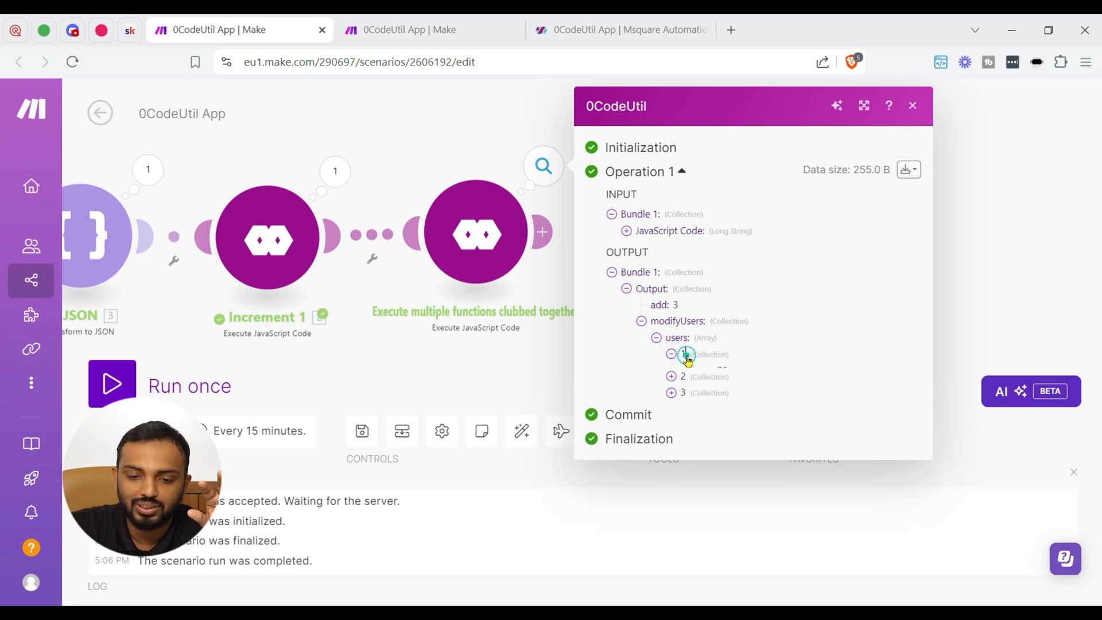
{"action": "left_click", "coordinate": [671, 354]}
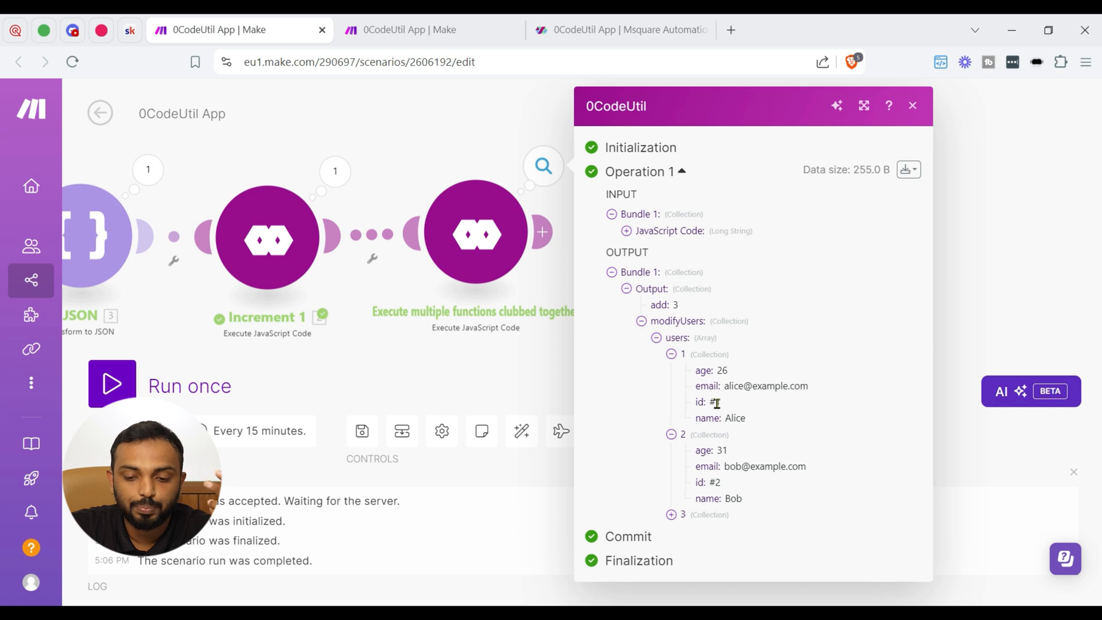
{"action": "mouse_move", "coordinate": [714, 376]}
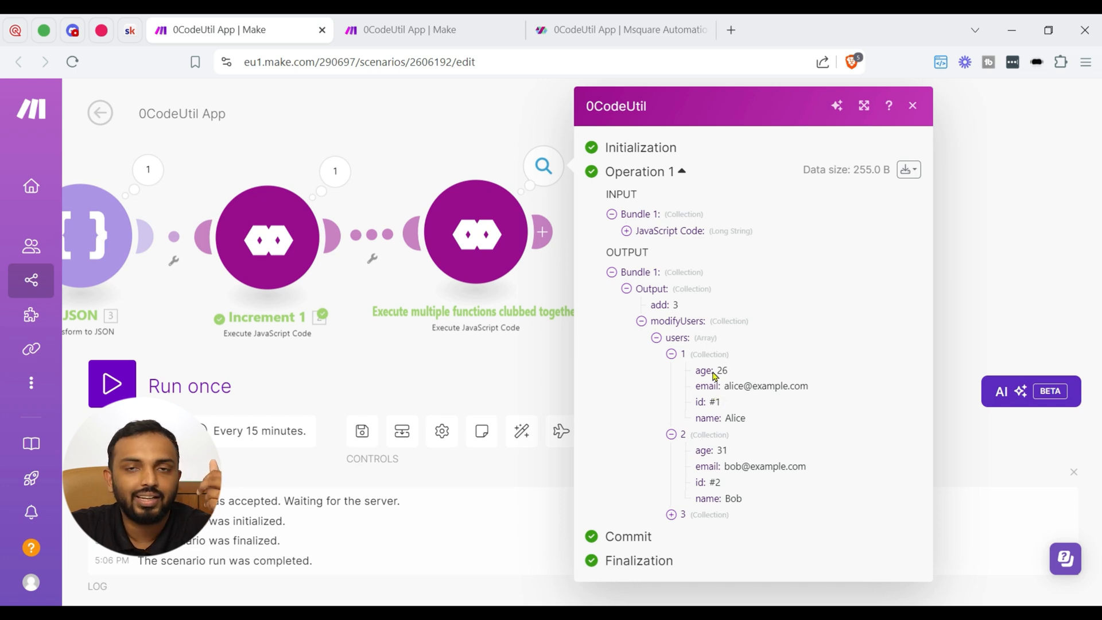